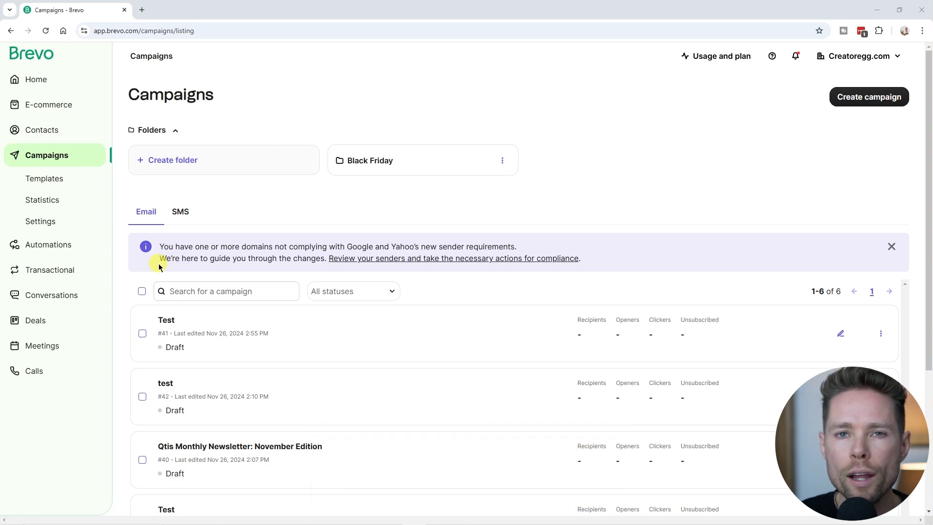
pyautogui.moveTo(47, 154)
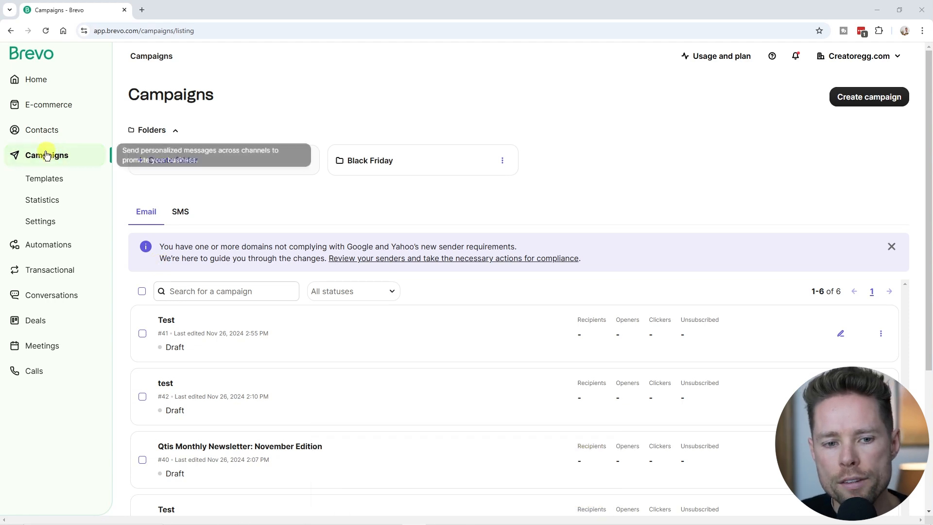
pyautogui.moveTo(40, 221)
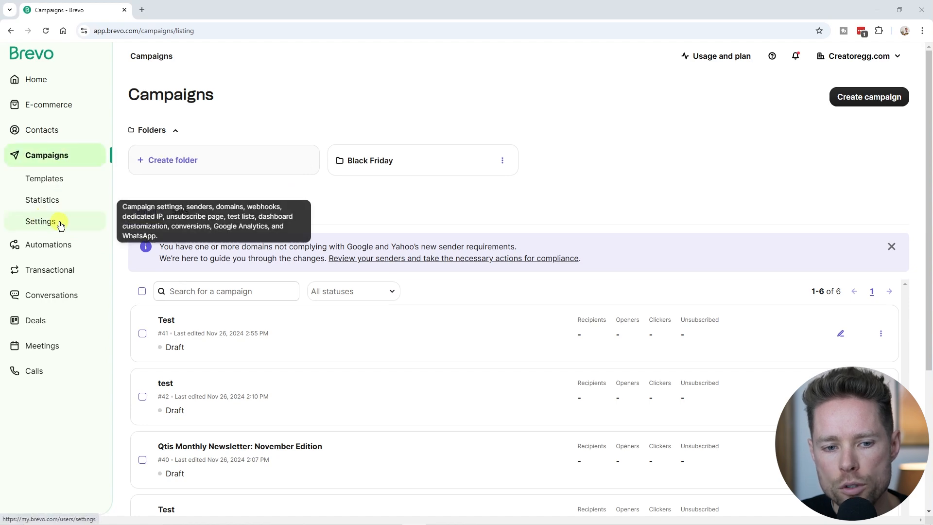
# - Go to Campaign settings and configure the Google Analytics & Social Channels tracking
pyautogui.click(41, 220)
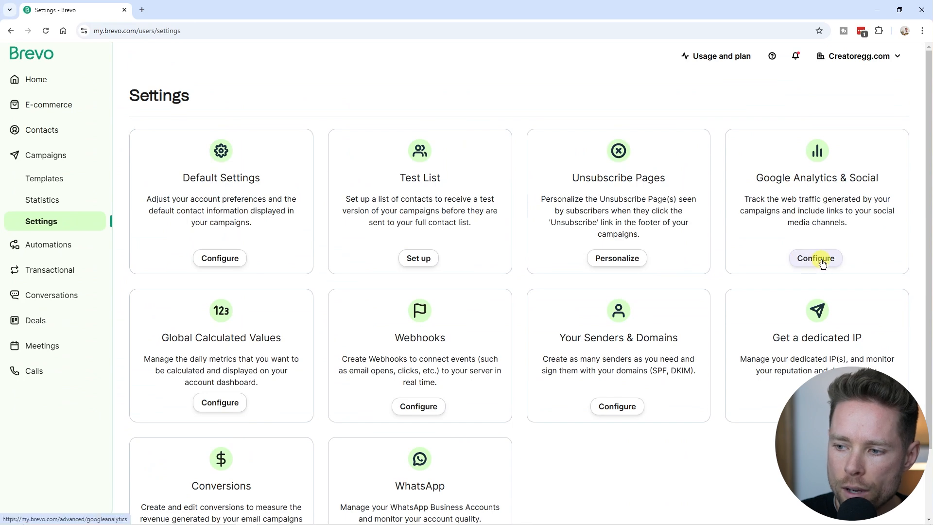
pyautogui.click(815, 258)
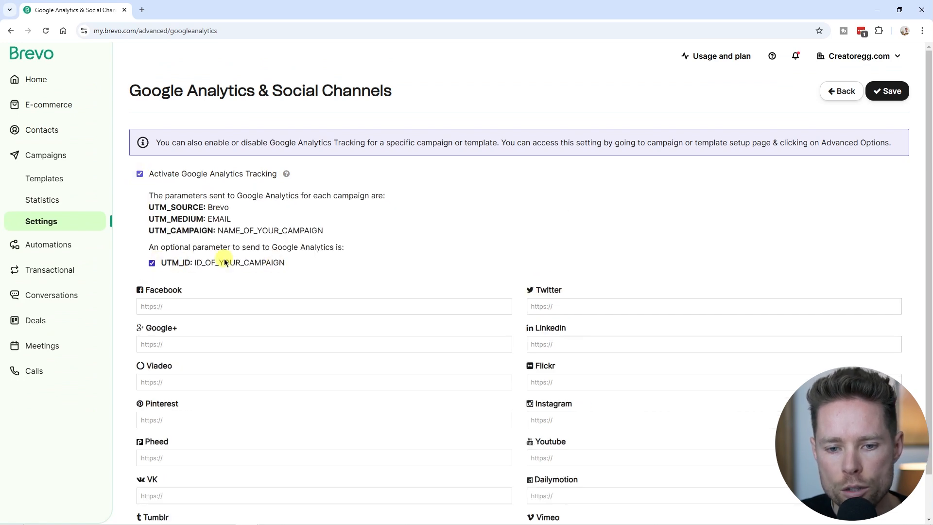
pyautogui.moveTo(207, 186)
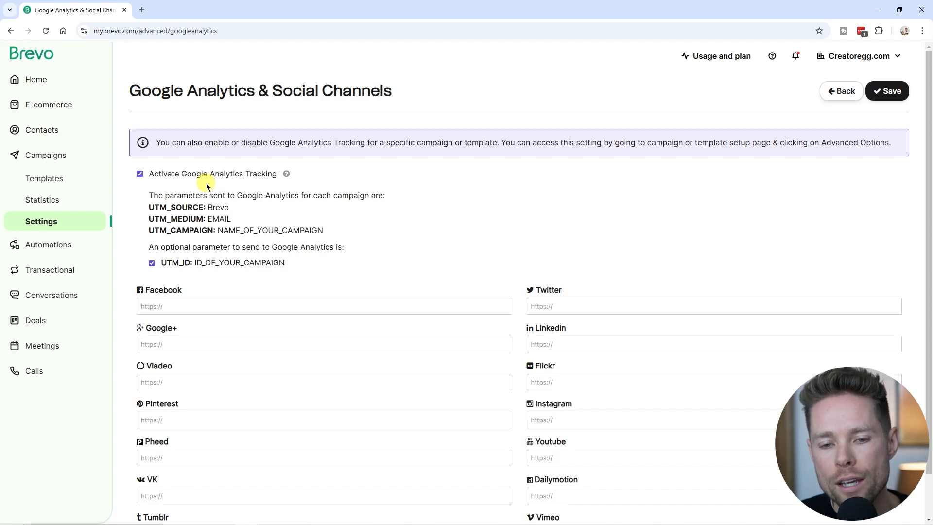
pyautogui.moveTo(177, 184)
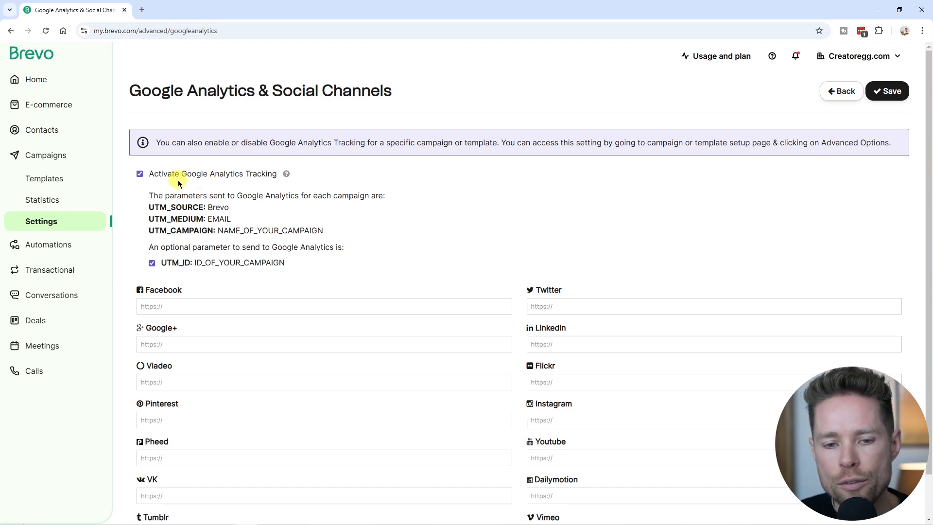
pyautogui.moveTo(177, 180)
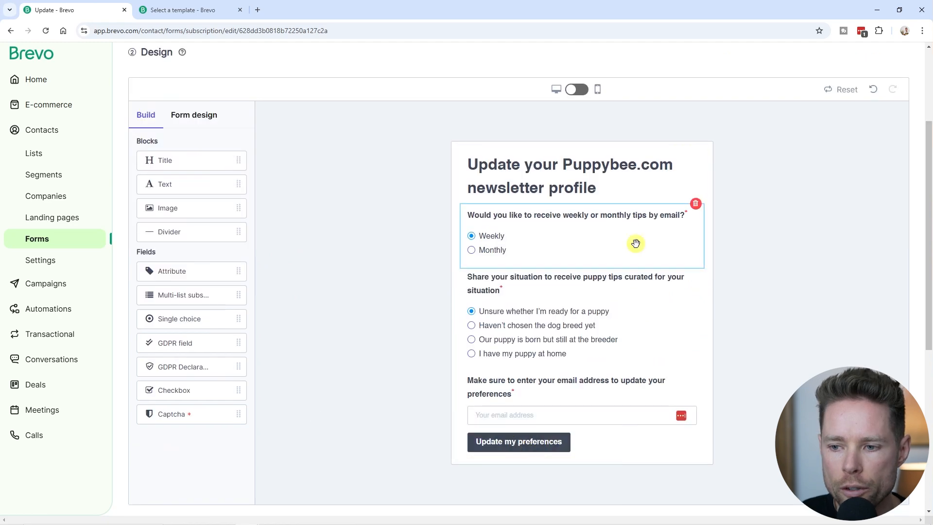
# - Preview the Urban Leaf plant email template and scroll to its unsubscribe footer
pyautogui.scroll(-3)
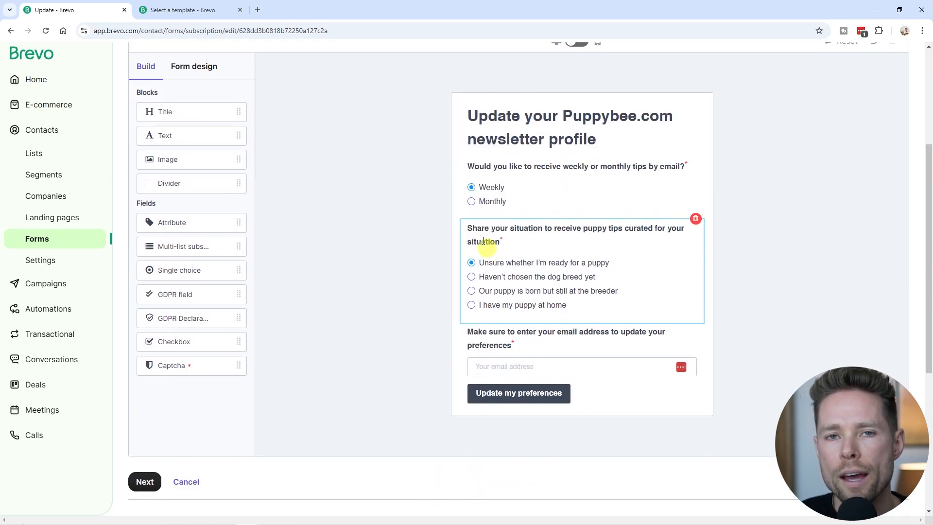
pyautogui.click(190, 10)
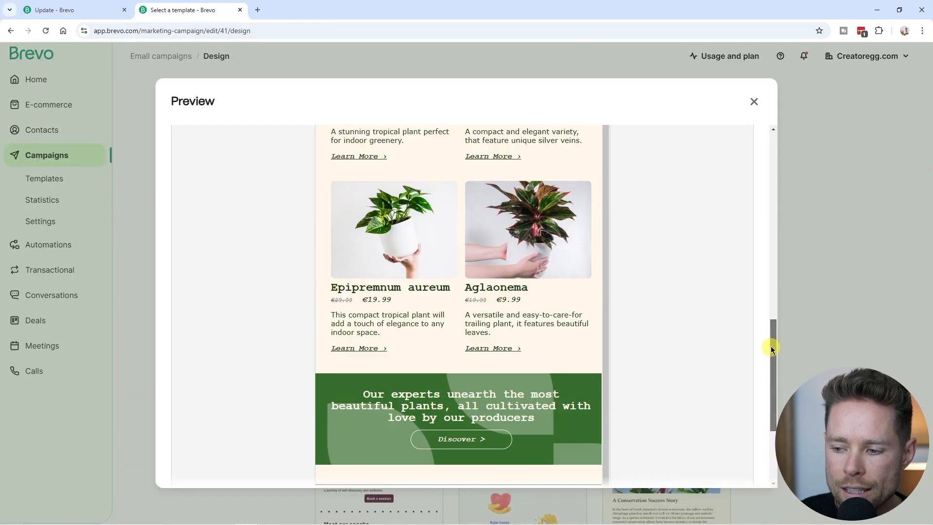
pyautogui.scroll(-3)
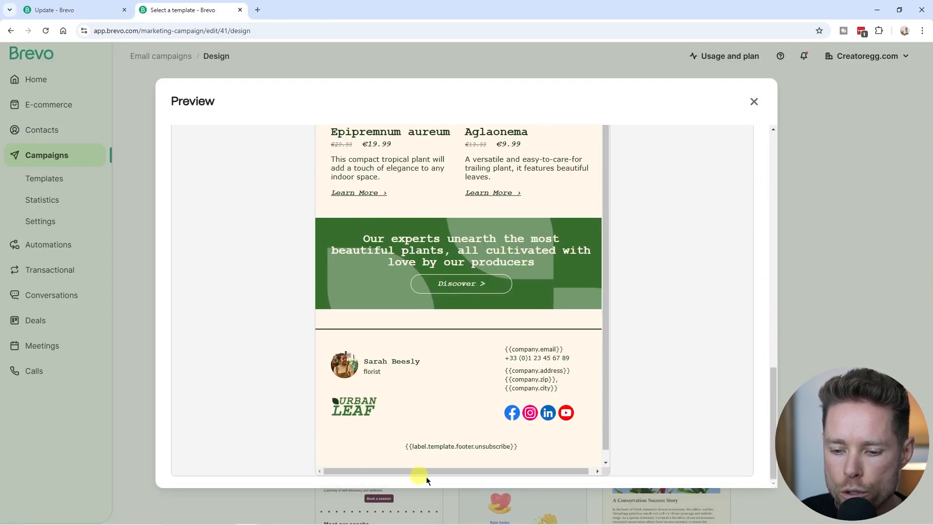
pyautogui.moveTo(432, 432)
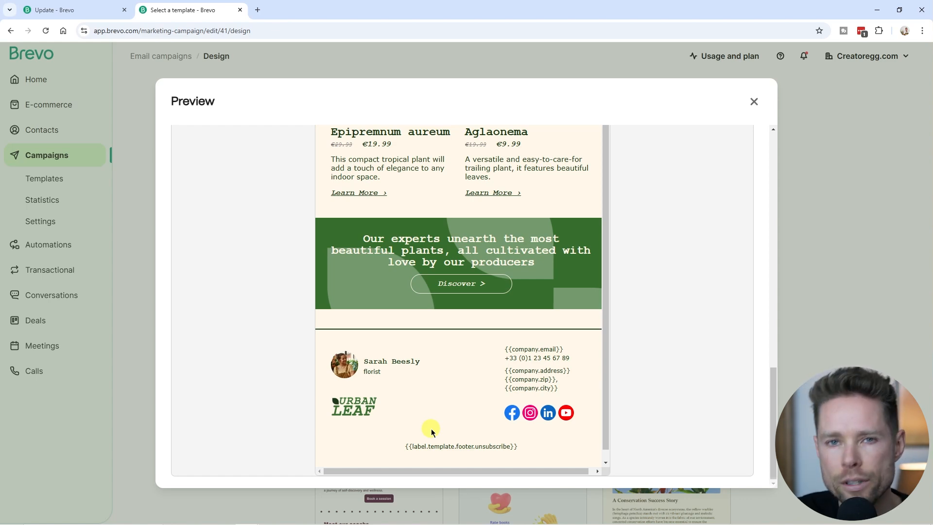
pyautogui.moveTo(433, 449)
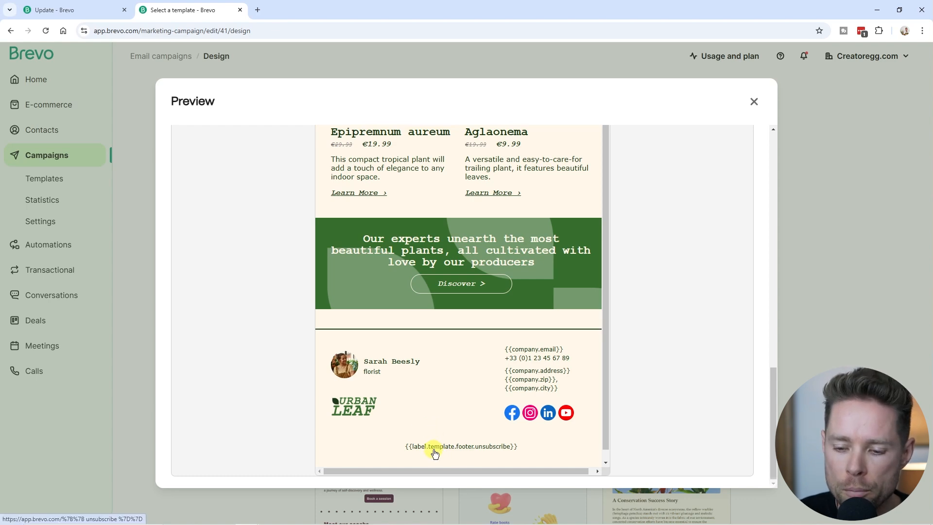
pyautogui.moveTo(505, 448)
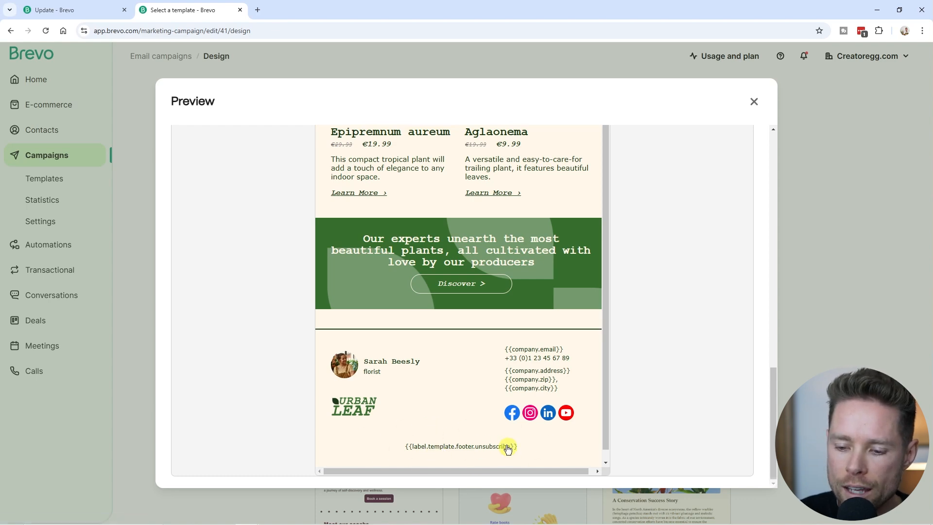
pyautogui.moveTo(453, 457)
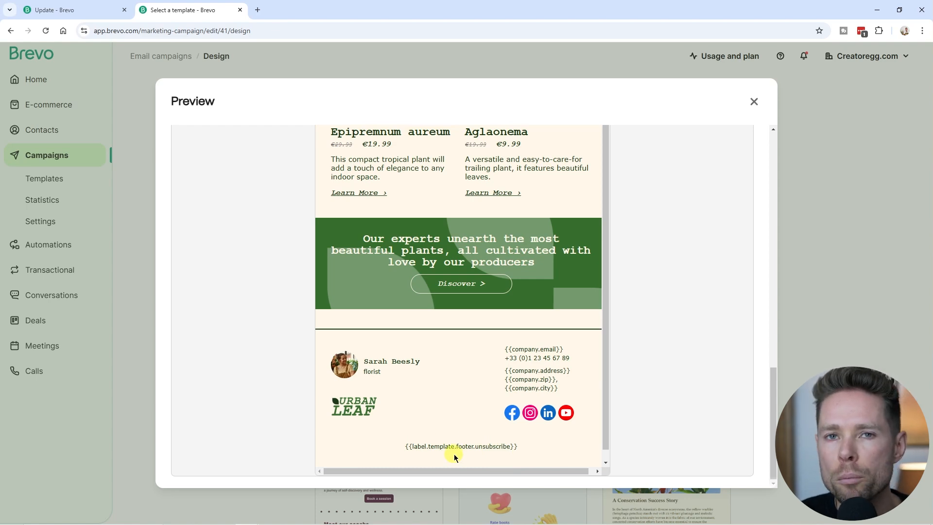
pyautogui.moveTo(141, 117)
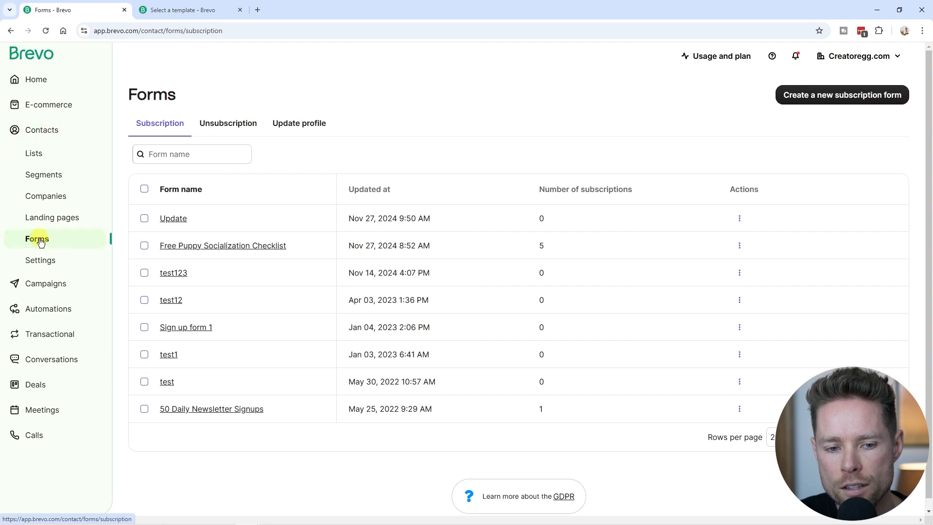
pyautogui.moveTo(303, 124)
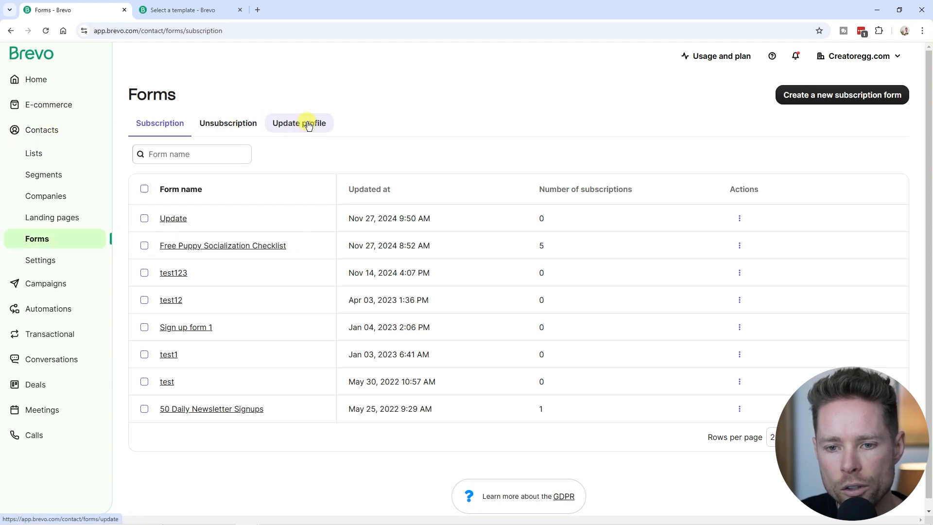
# - Start a new update profile form from the Contacts > Forms Update profile tab
pyautogui.click(298, 123)
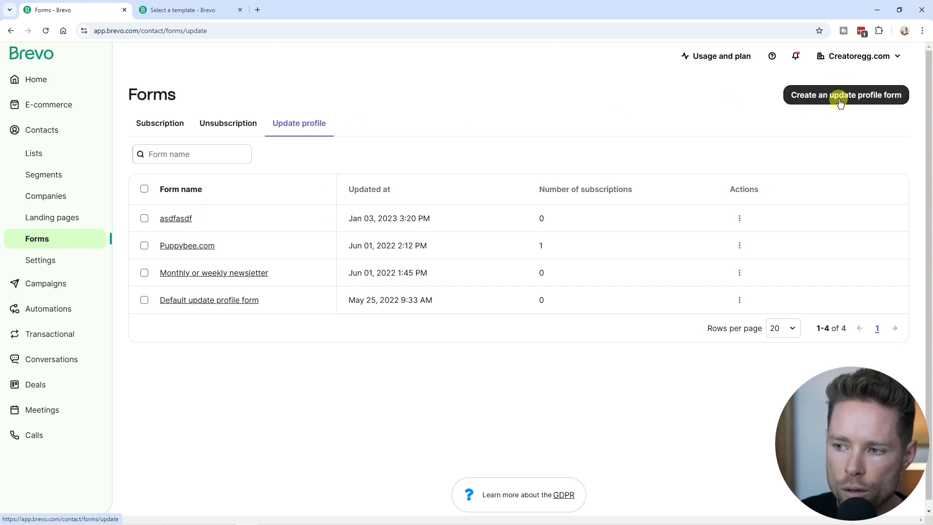
pyautogui.moveTo(856, 98)
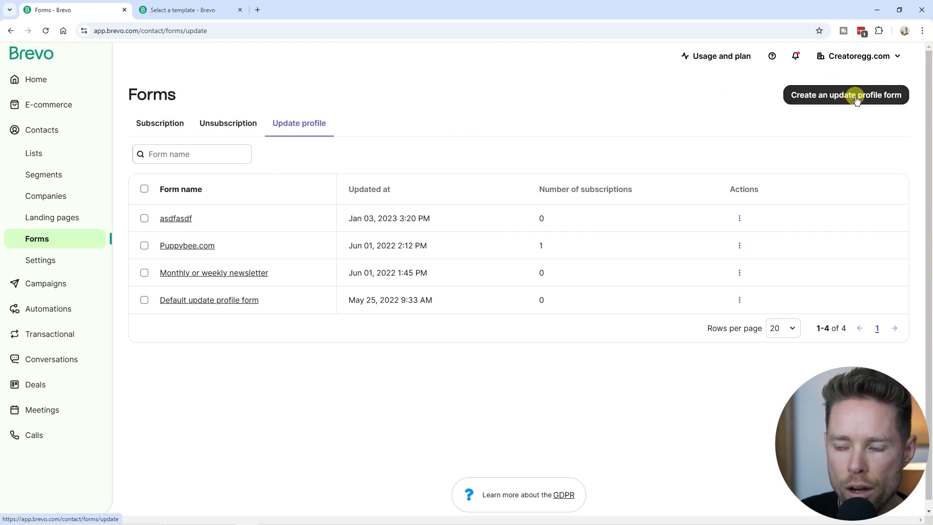
pyautogui.click(844, 95)
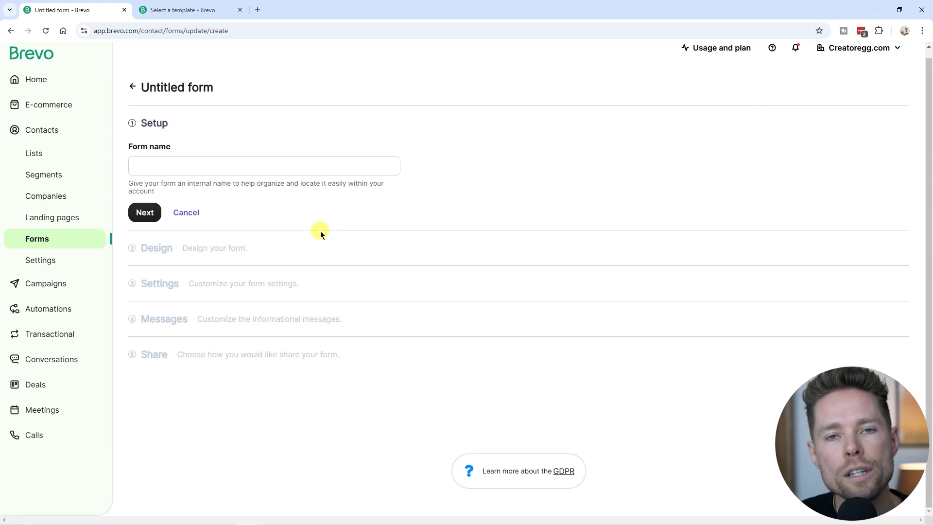
pyautogui.moveTo(126, 183)
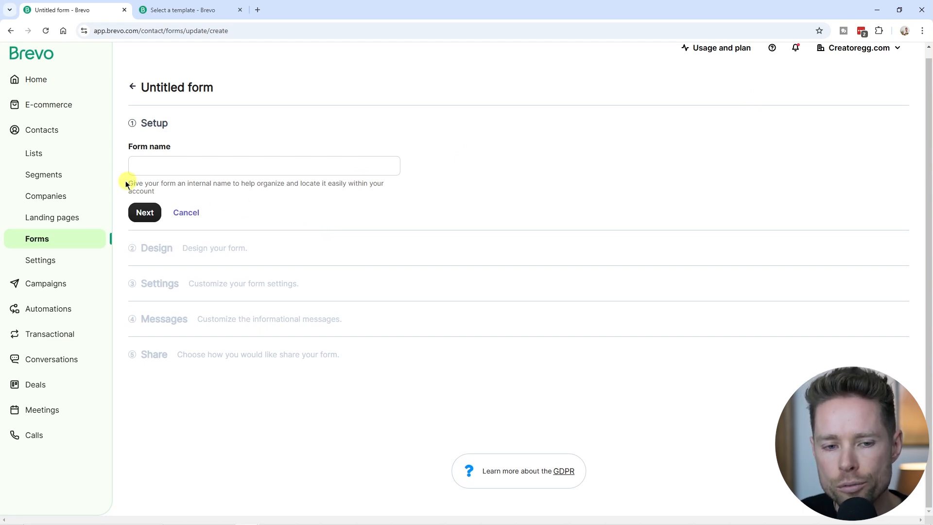
pyautogui.moveTo(42, 129)
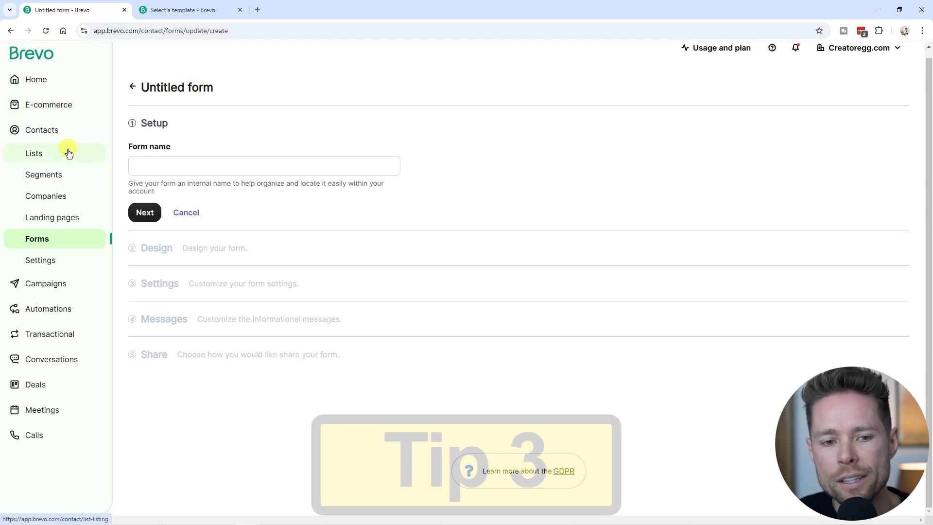
pyautogui.moveTo(35, 152)
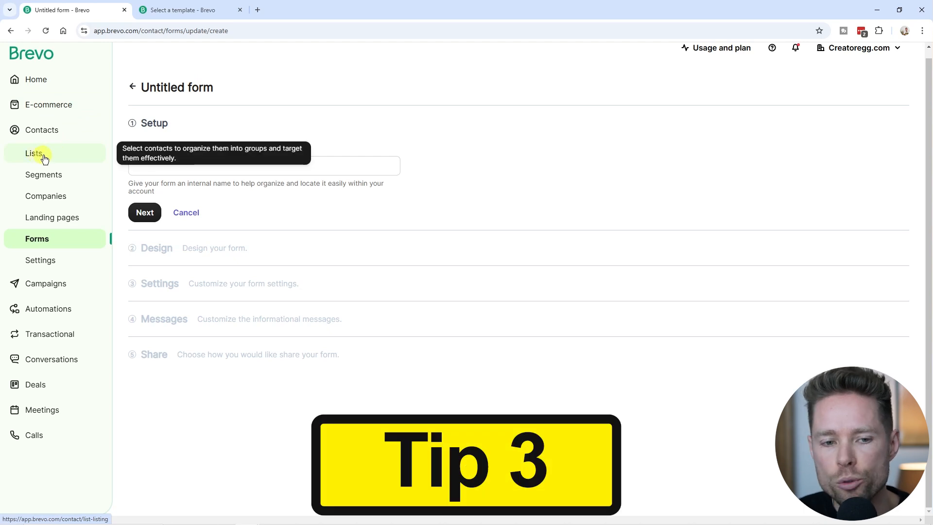
# - View the contact lists and look over the single Test list with one contact
pyautogui.click(34, 152)
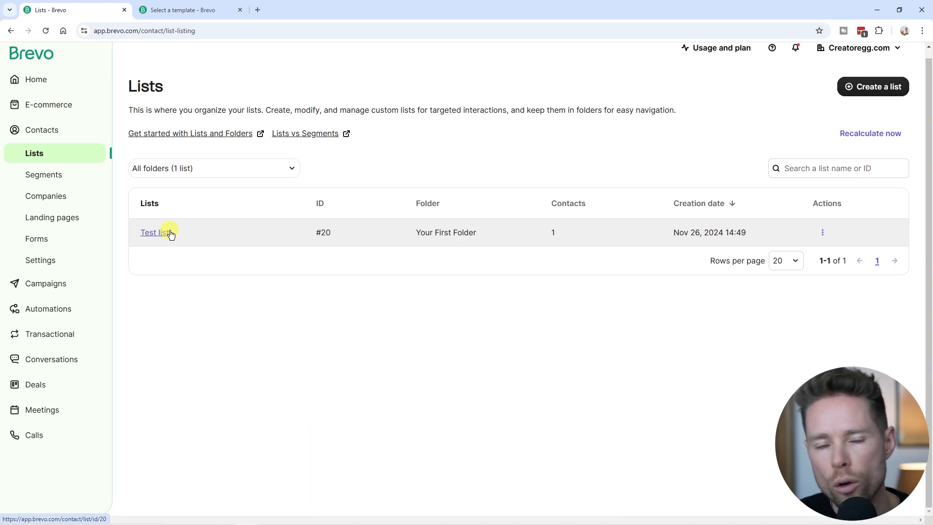
pyautogui.moveTo(872, 106)
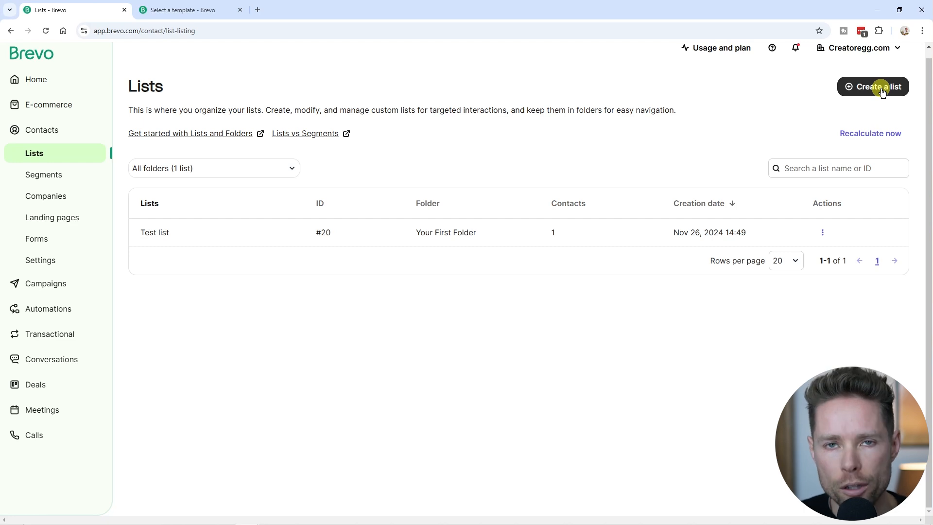
pyautogui.moveTo(406, 168)
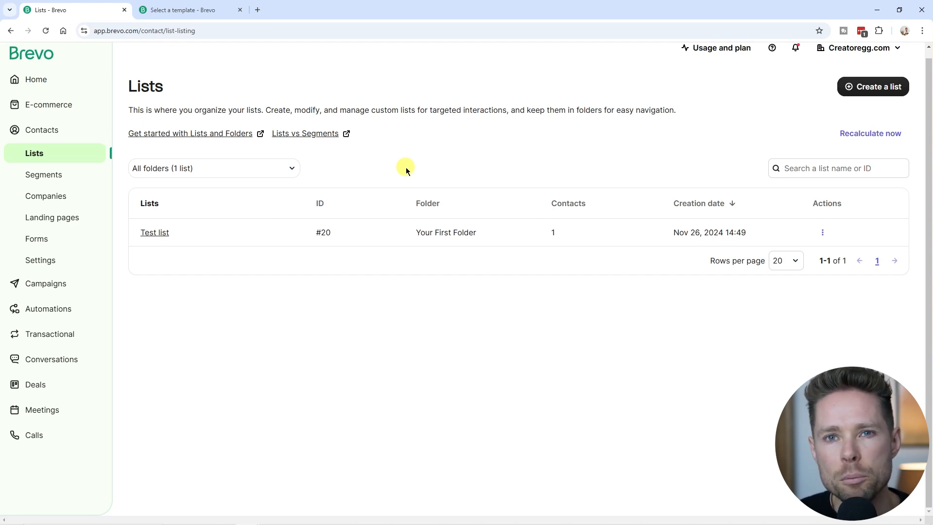
pyautogui.moveTo(171, 233)
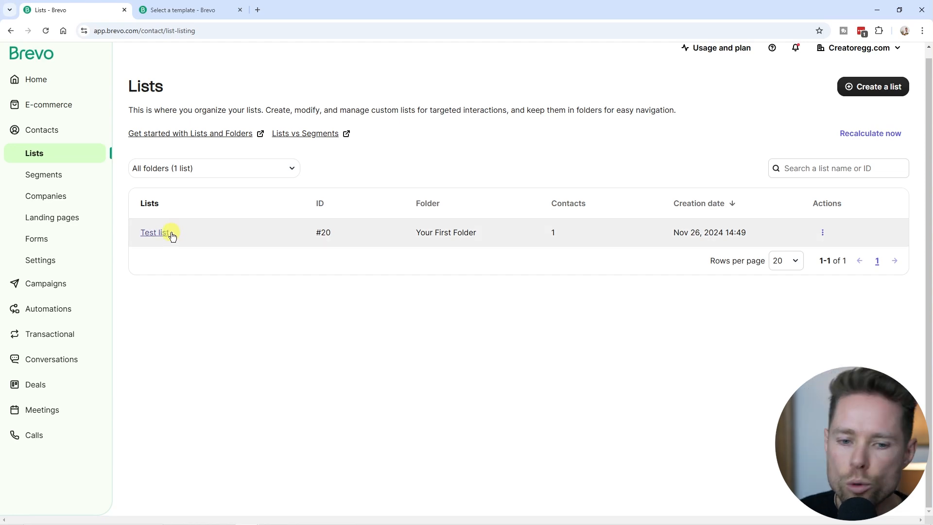
pyautogui.click(36, 239)
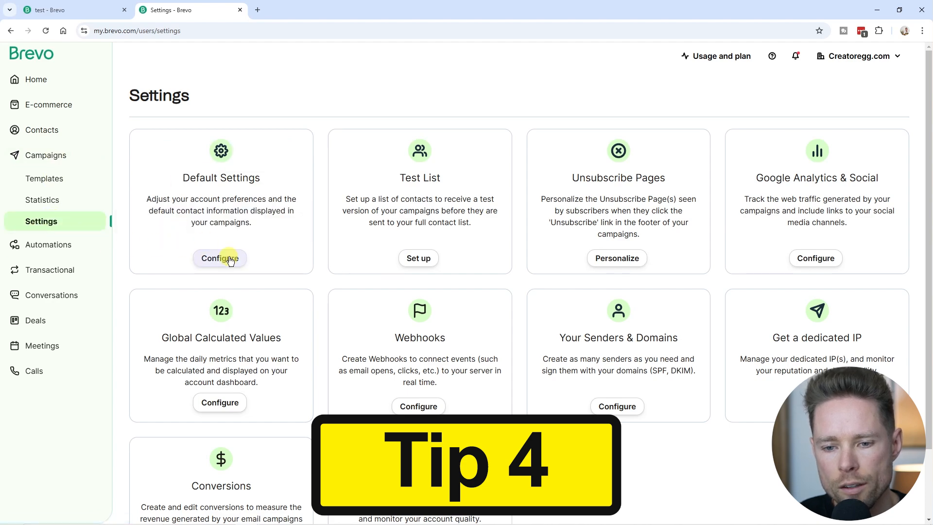
# - Review the account default settings and the campaign's available sender addresses
pyautogui.click(220, 258)
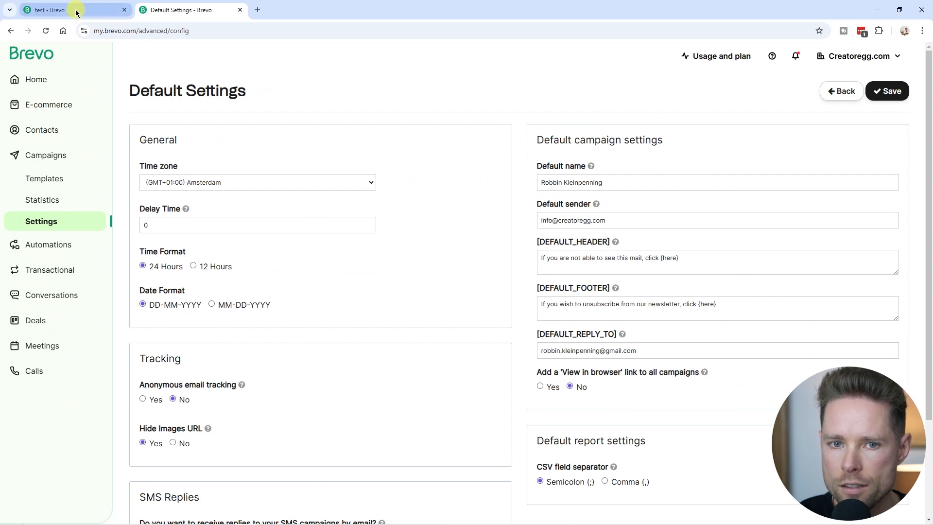
pyautogui.click(47, 10)
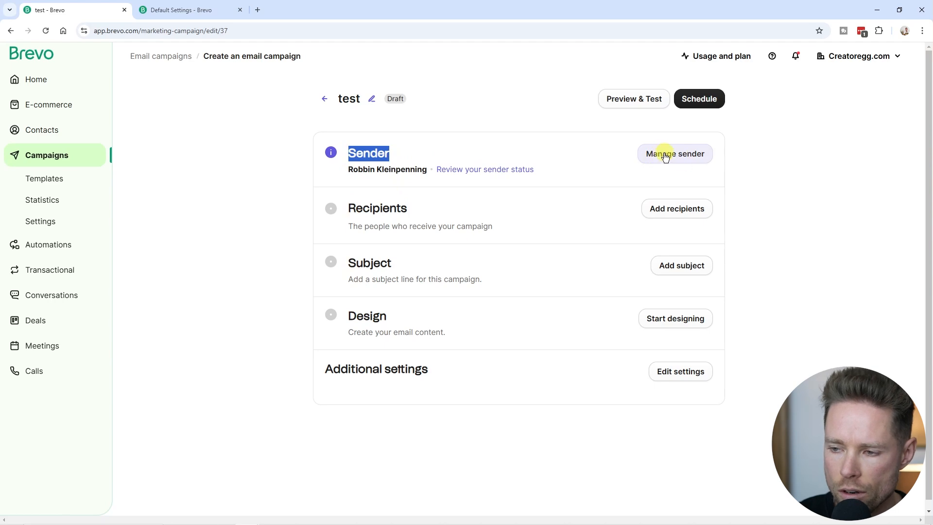
pyautogui.click(674, 154)
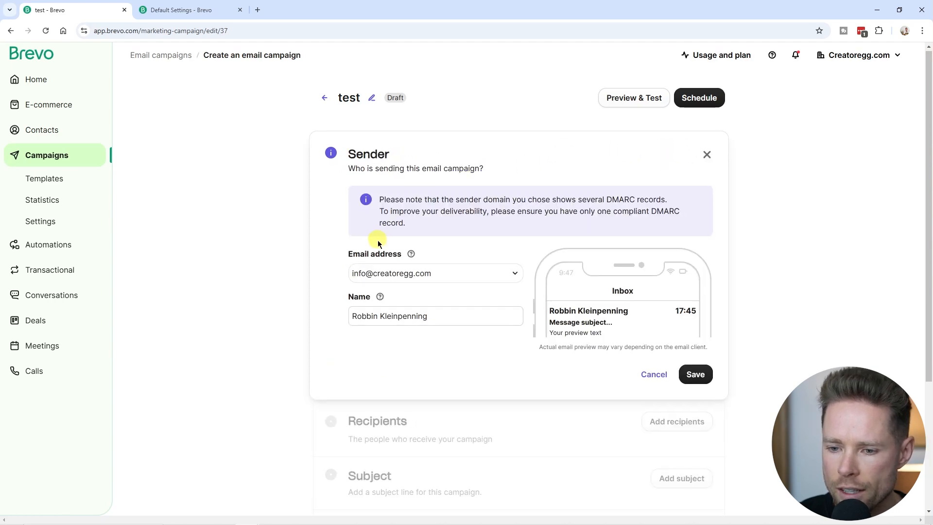
pyautogui.scroll(-3)
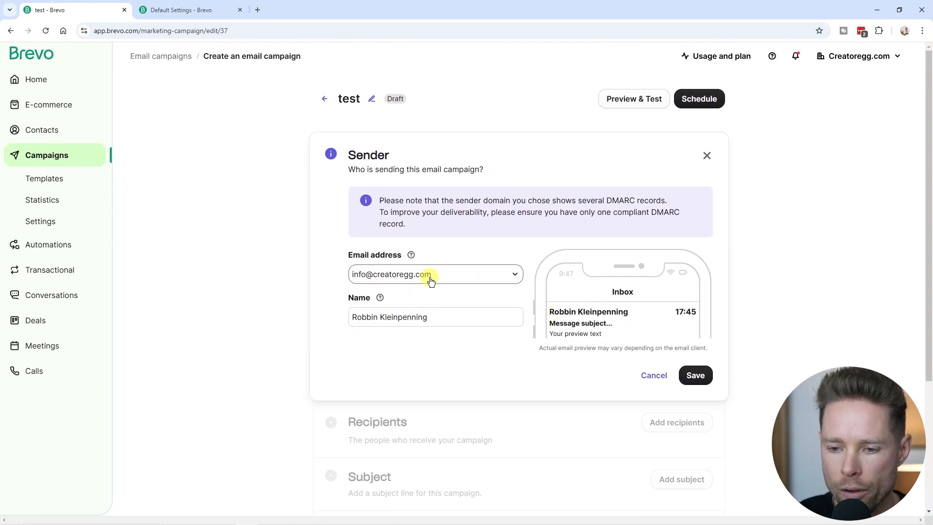
pyautogui.click(190, 10)
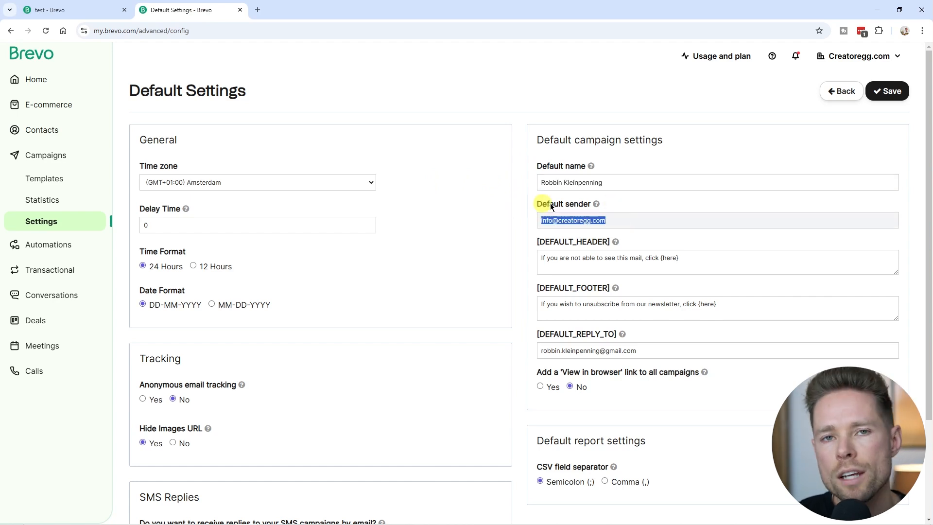
pyautogui.moveTo(513, 284)
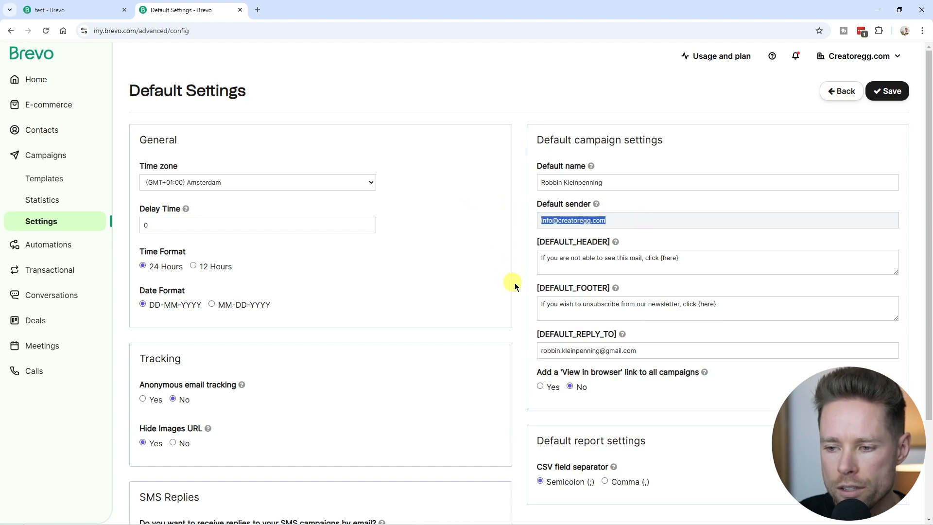
# - Set the default reply-to address to the info sender address, then return to contact Lists
pyautogui.tripleClick(588, 351)
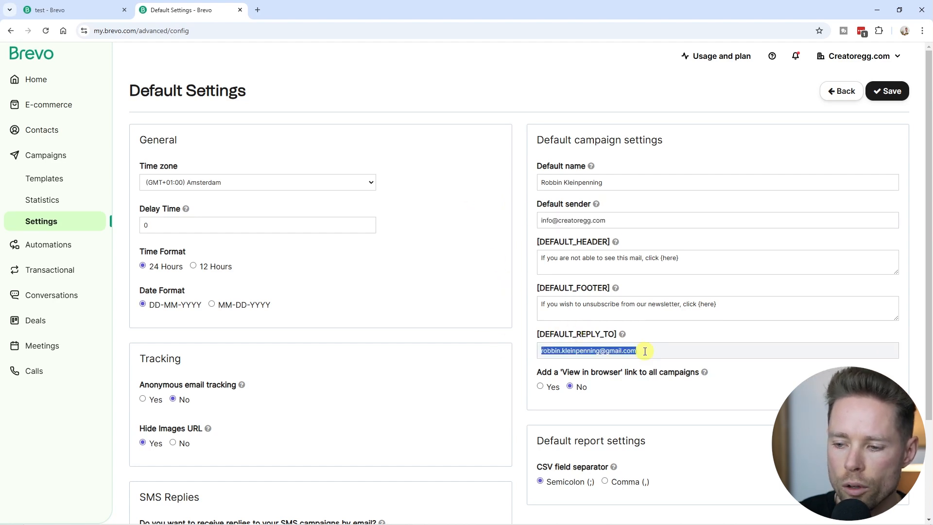
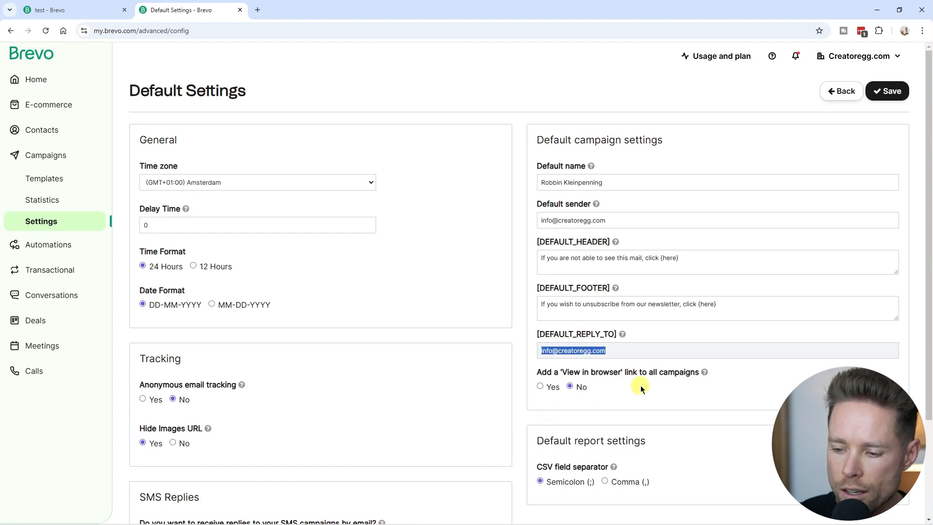
pyautogui.click(885, 90)
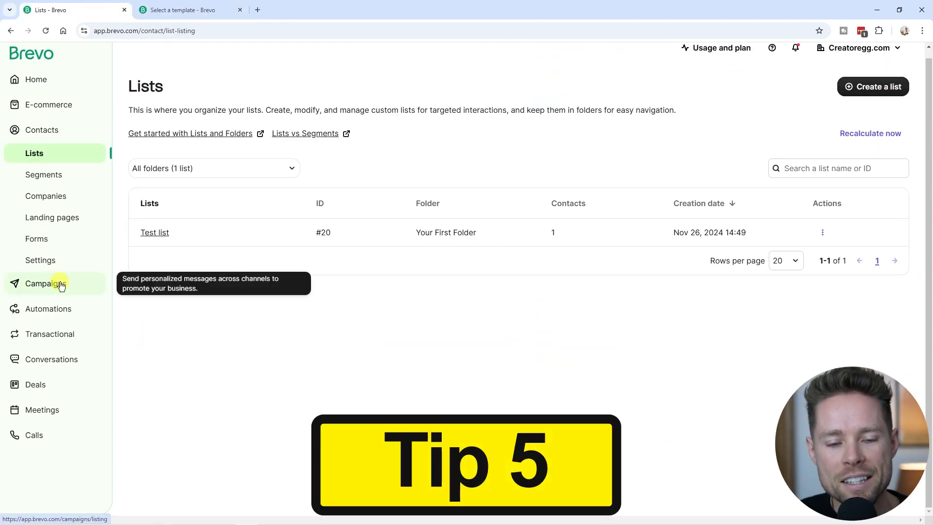
# - Show the email campaigns listing with the Black Friday folder and draft campaigns
pyautogui.click(47, 282)
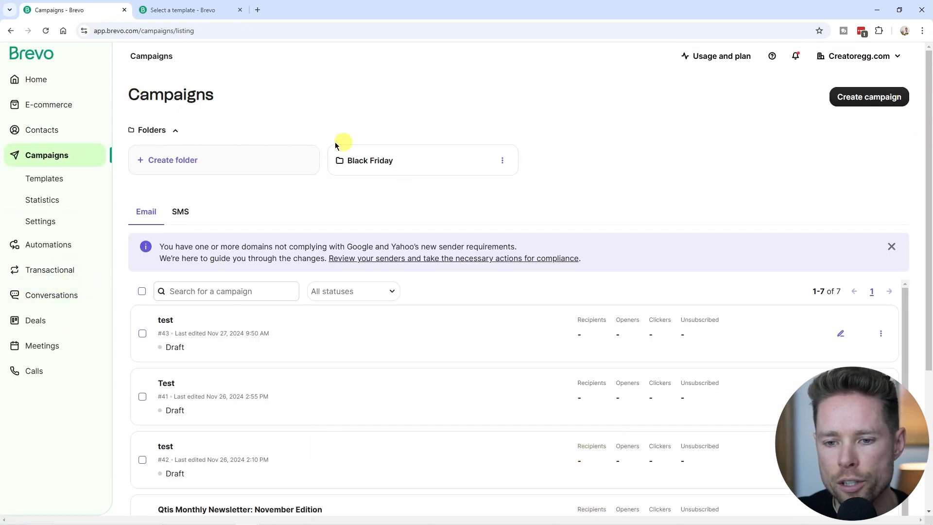
pyautogui.moveTo(281, 180)
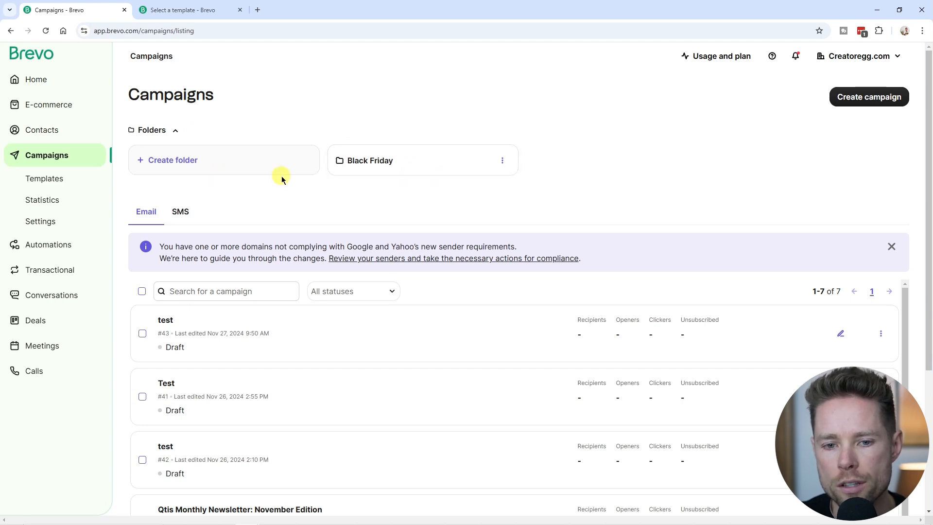
pyautogui.moveTo(347, 175)
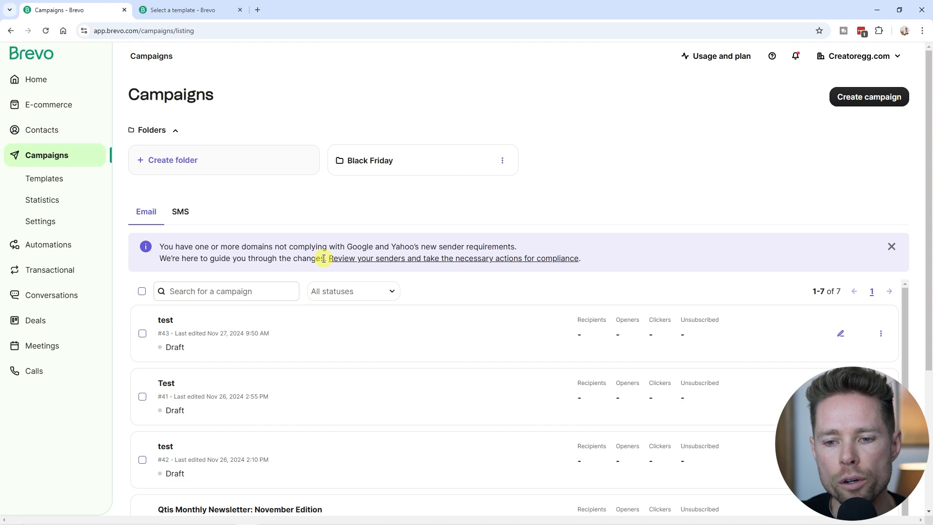
pyautogui.moveTo(413, 156)
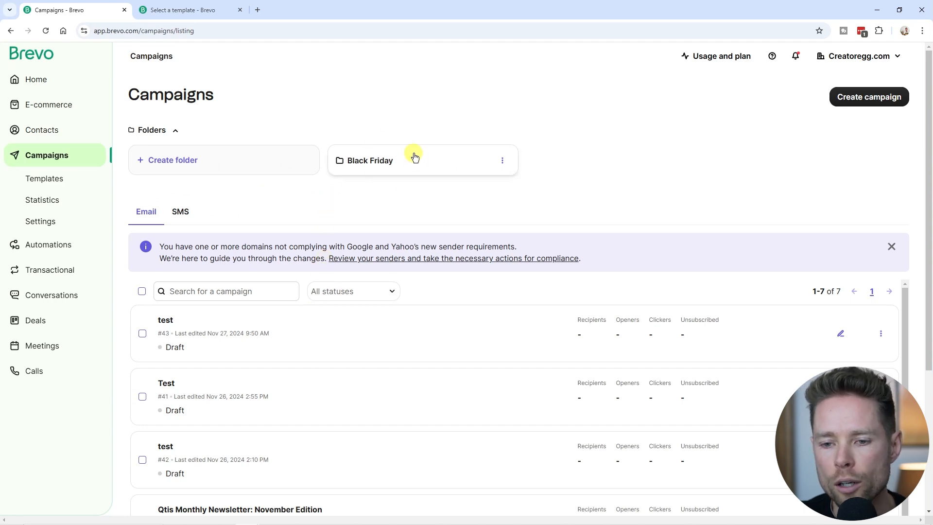
pyautogui.moveTo(398, 163)
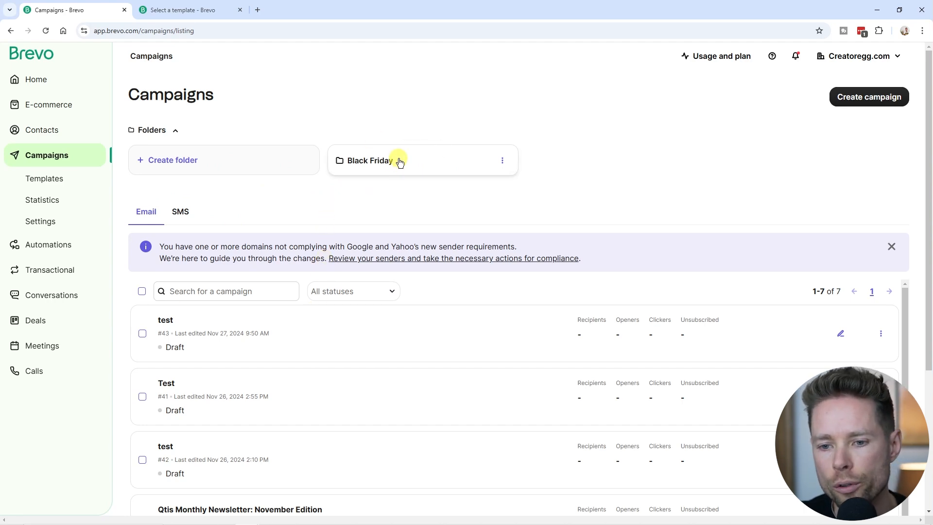
pyautogui.moveTo(398, 162)
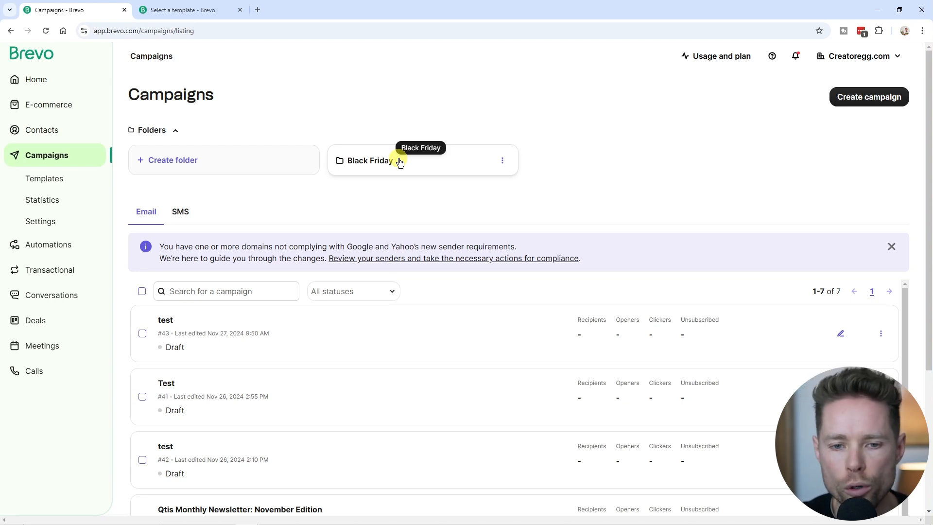
pyautogui.moveTo(867, 97)
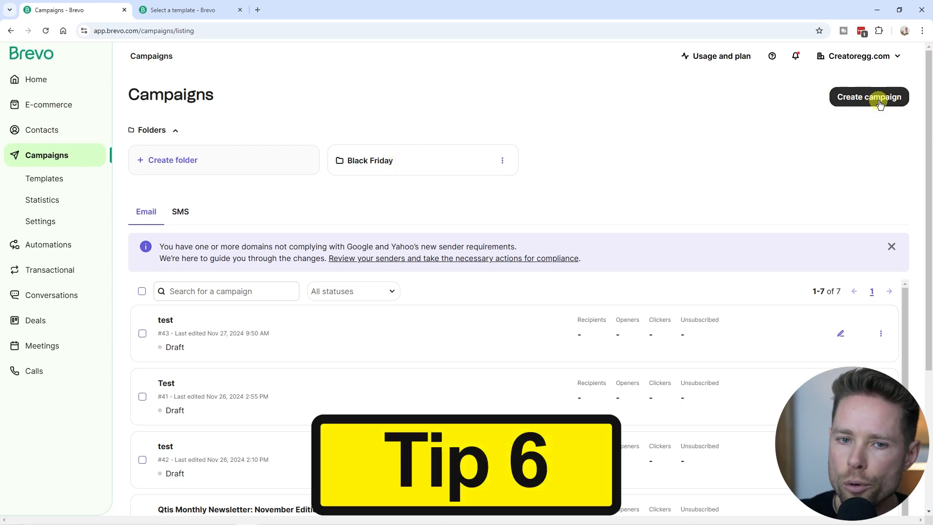
# - Start creating a new email campaign with Regular type and an empty name
pyautogui.click(868, 97)
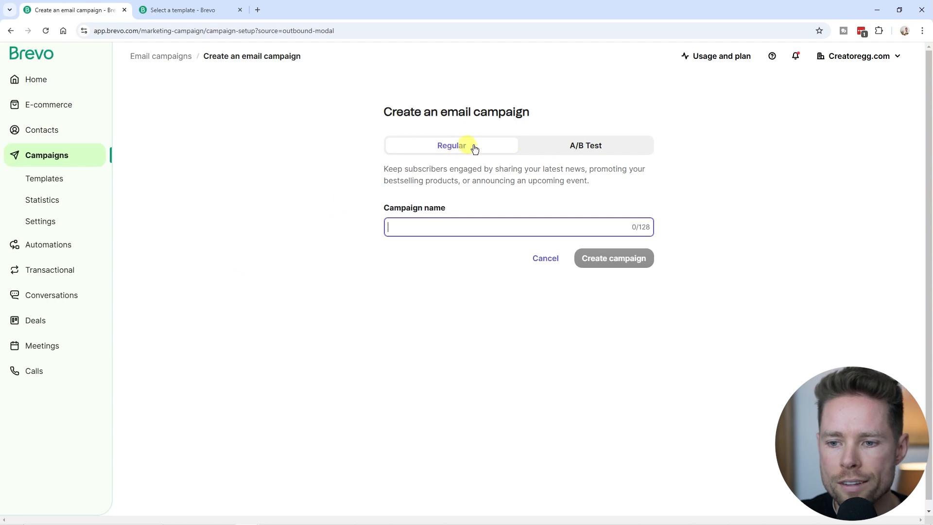
# - Create an A/B test campaign on subject lines named test
pyautogui.click(585, 144)
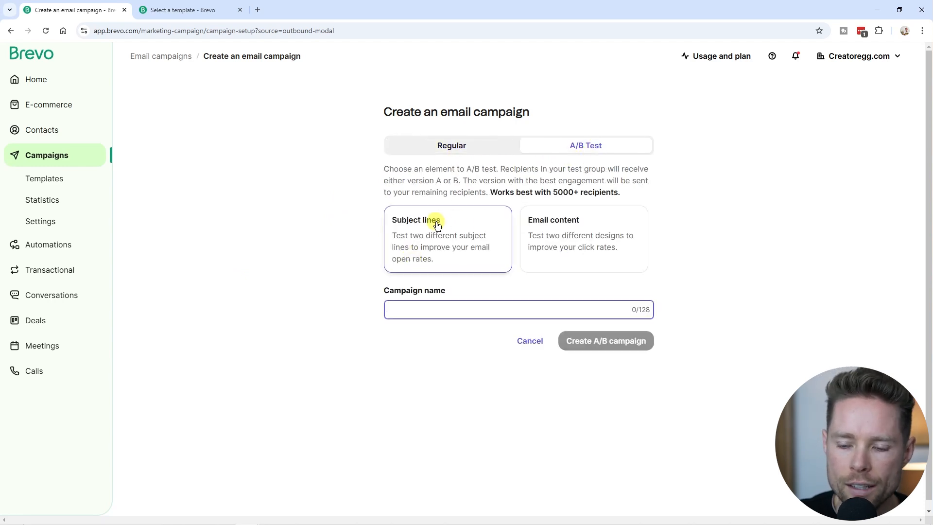
pyautogui.click(583, 239)
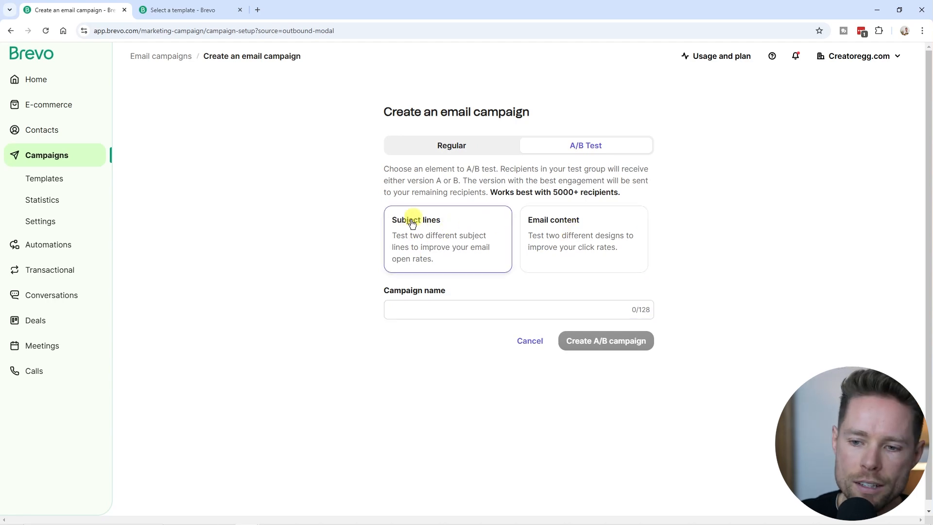
pyautogui.write('t')
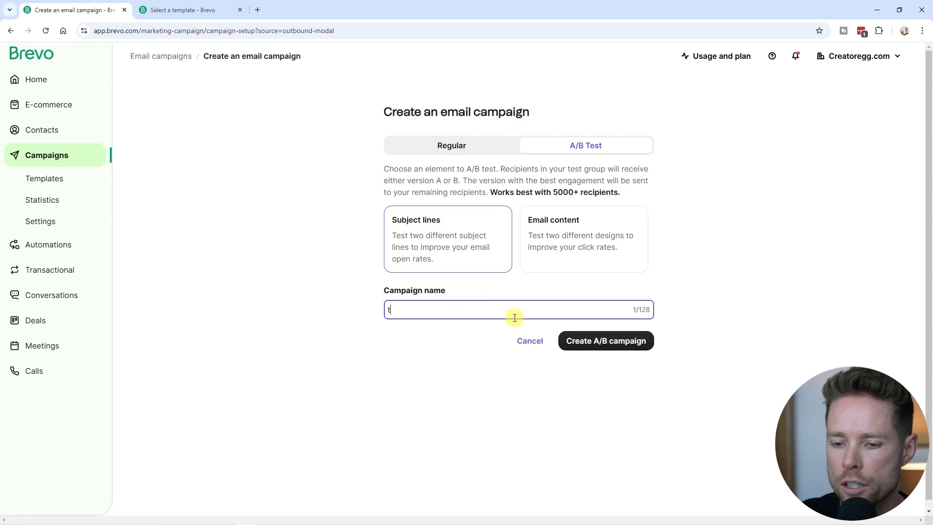
pyautogui.click(604, 340)
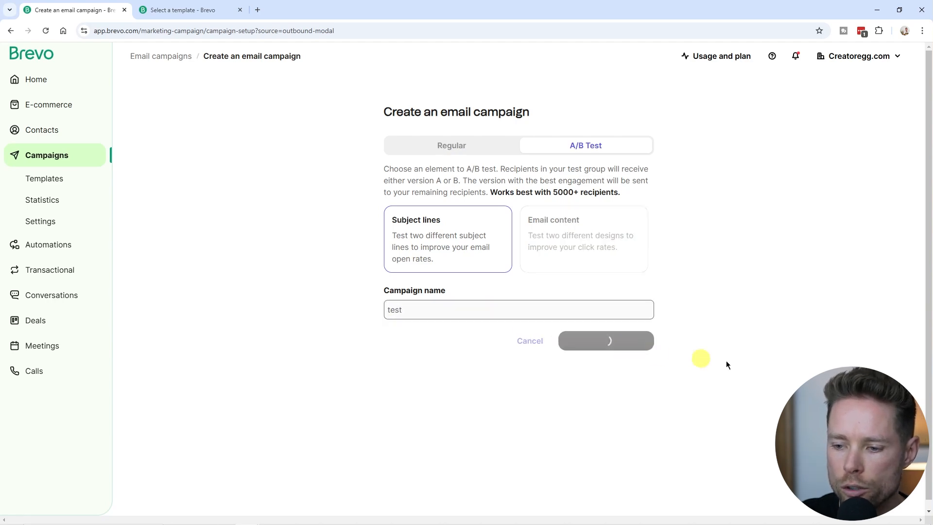
pyautogui.click(605, 340)
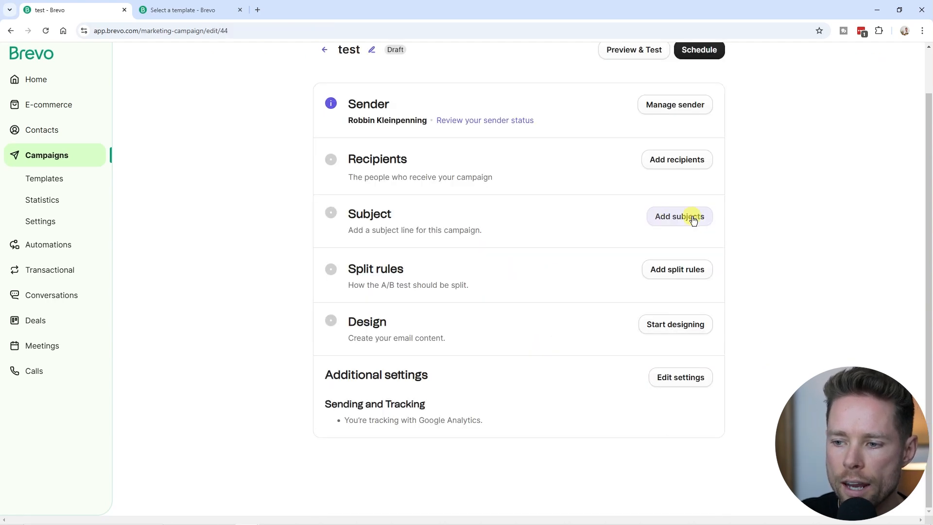
# - Save subject versions test a and test b and review the 25/25/50 split rules
pyautogui.click(679, 216)
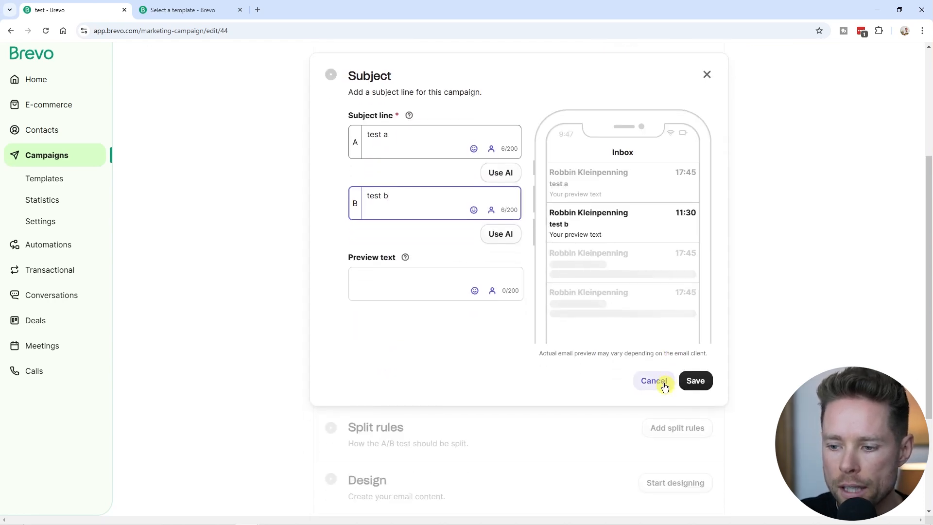
pyautogui.click(694, 380)
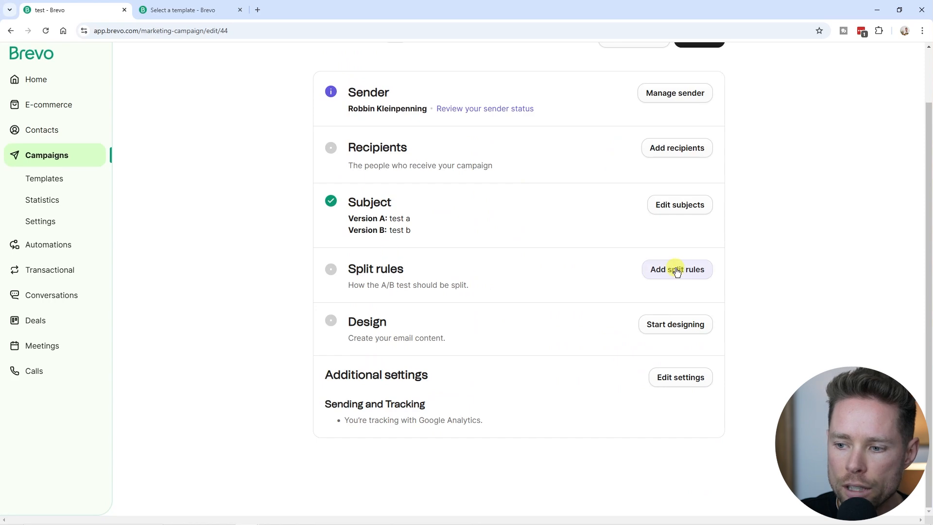
pyautogui.click(676, 269)
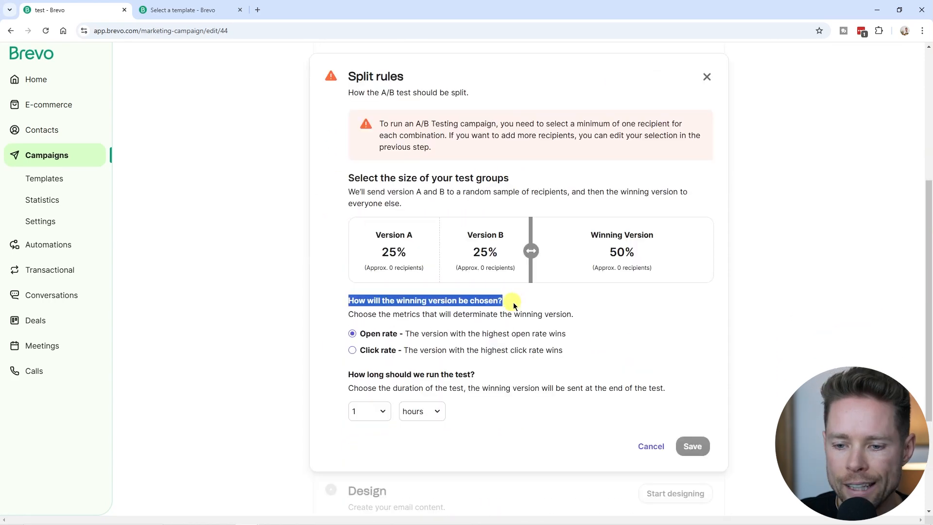
pyautogui.moveTo(529, 303)
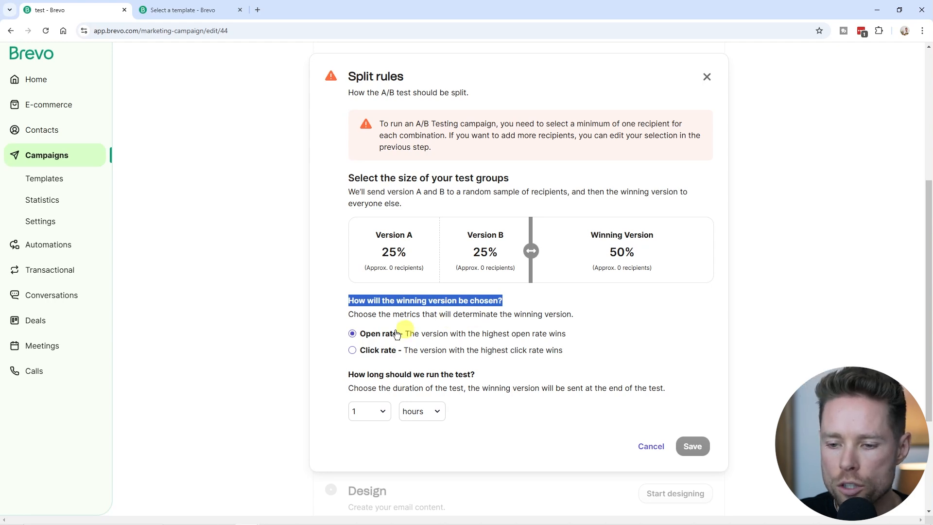
pyautogui.scroll(-3)
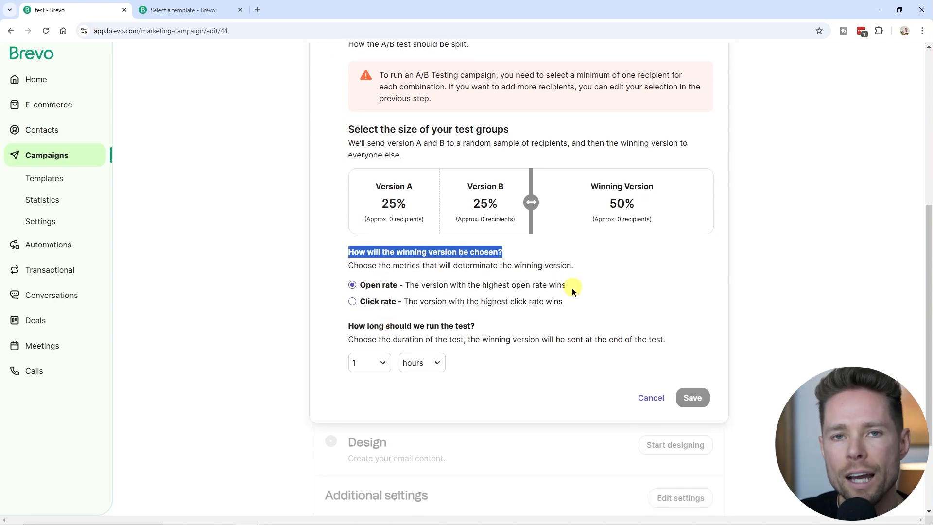
pyautogui.moveTo(541, 303)
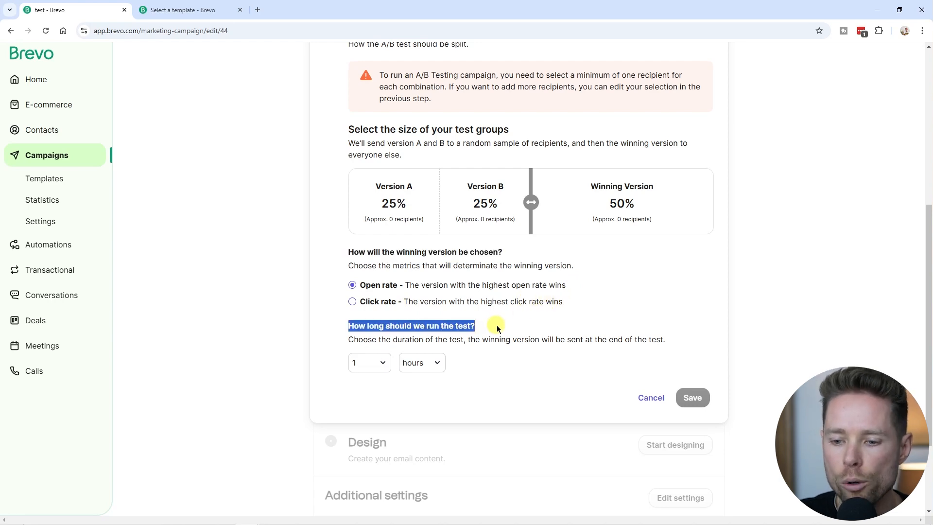
pyautogui.click(421, 363)
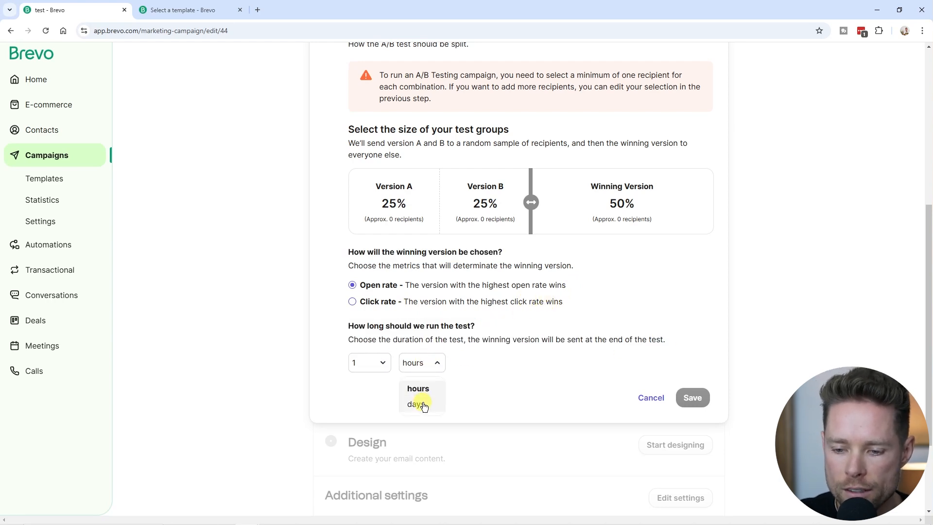
pyautogui.scroll(3)
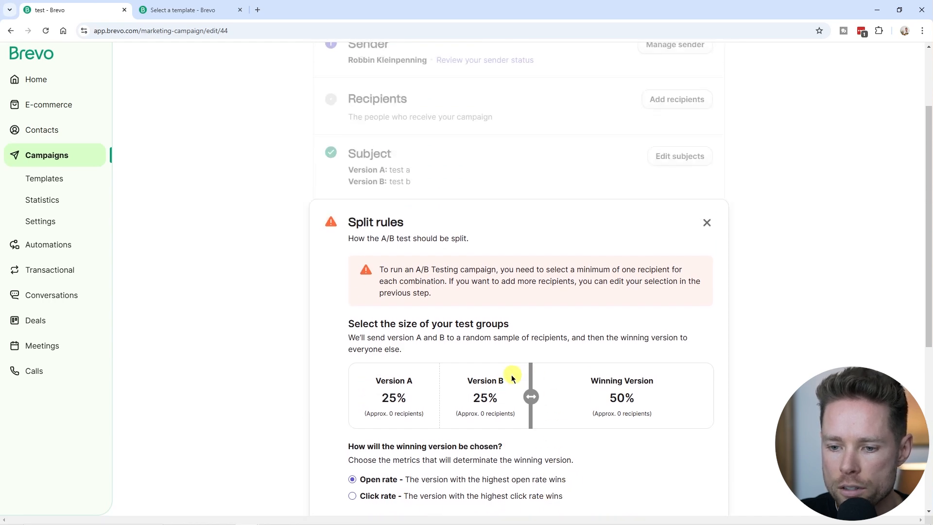
pyautogui.scroll(3)
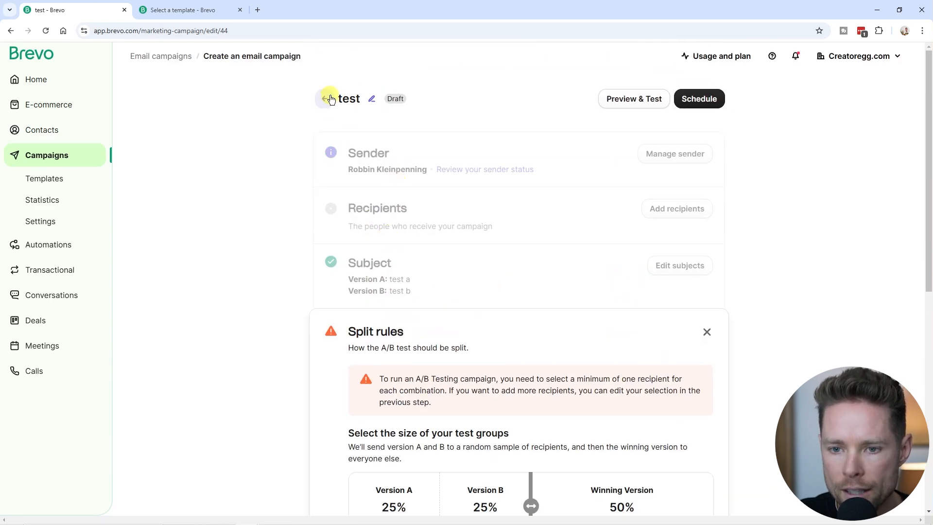
# - Go back and create a Regular campaign named test instead
pyautogui.click(327, 99)
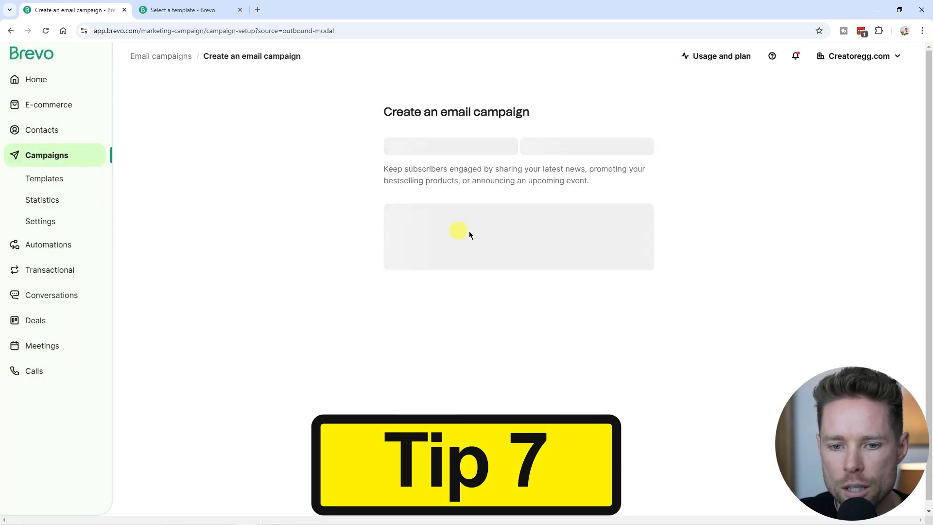
pyautogui.write('test')
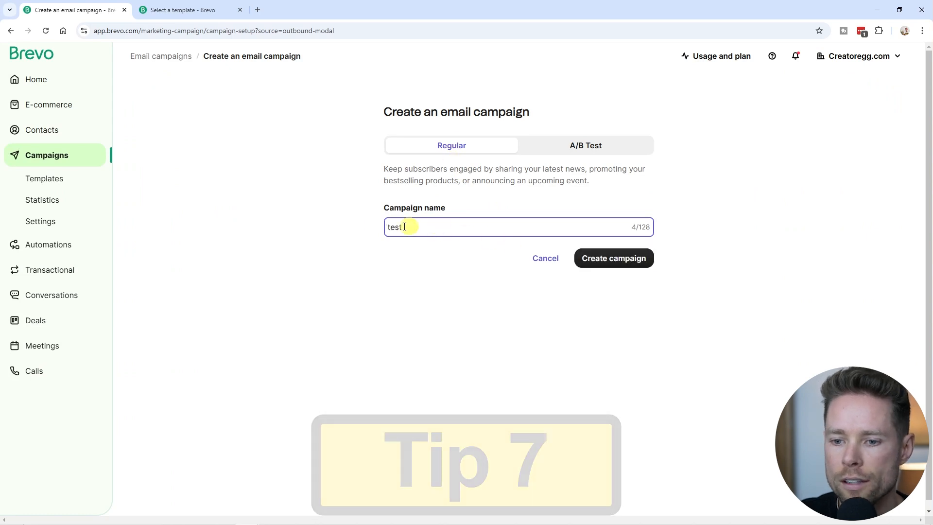
pyautogui.doubleClick(393, 227)
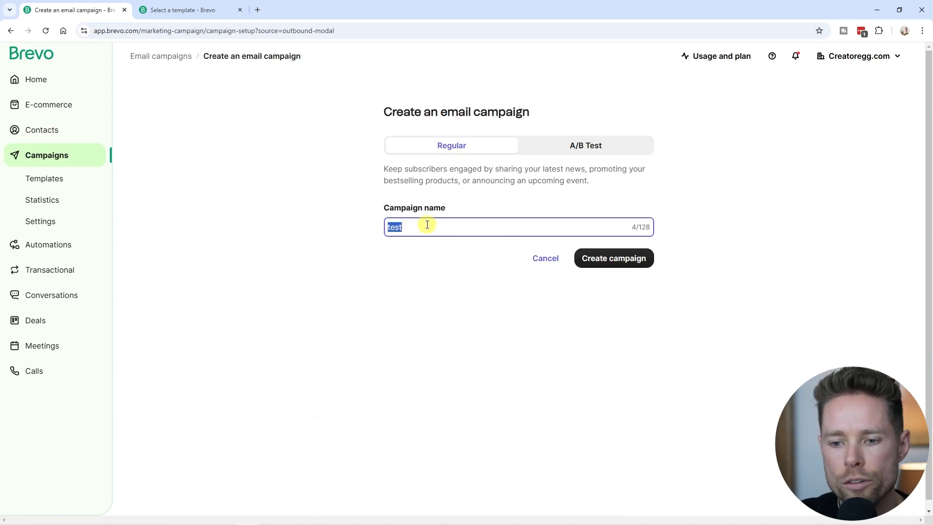
pyautogui.moveTo(353, 232)
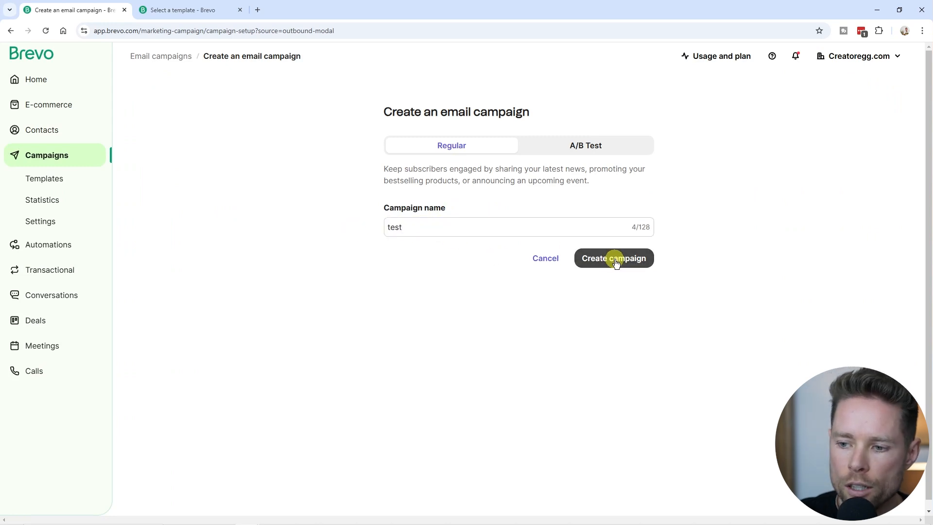
pyautogui.click(613, 257)
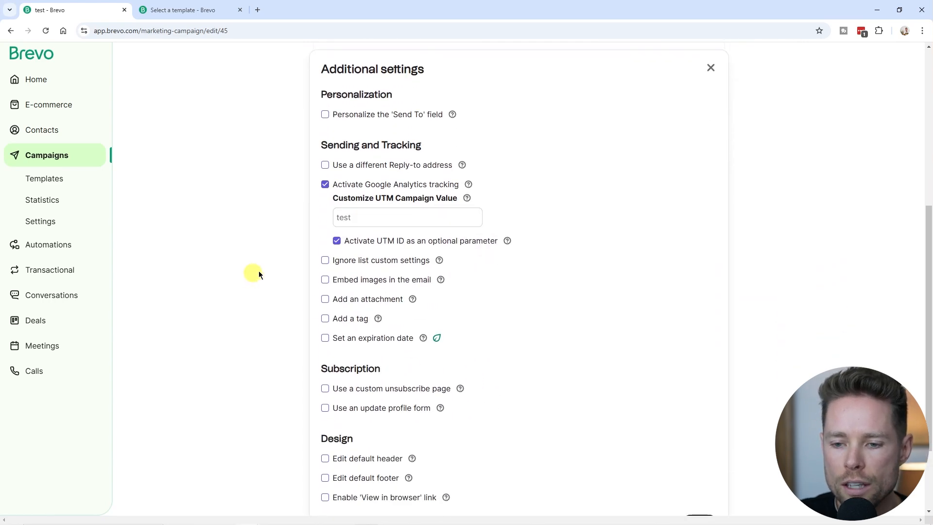
pyautogui.moveTo(523, 188)
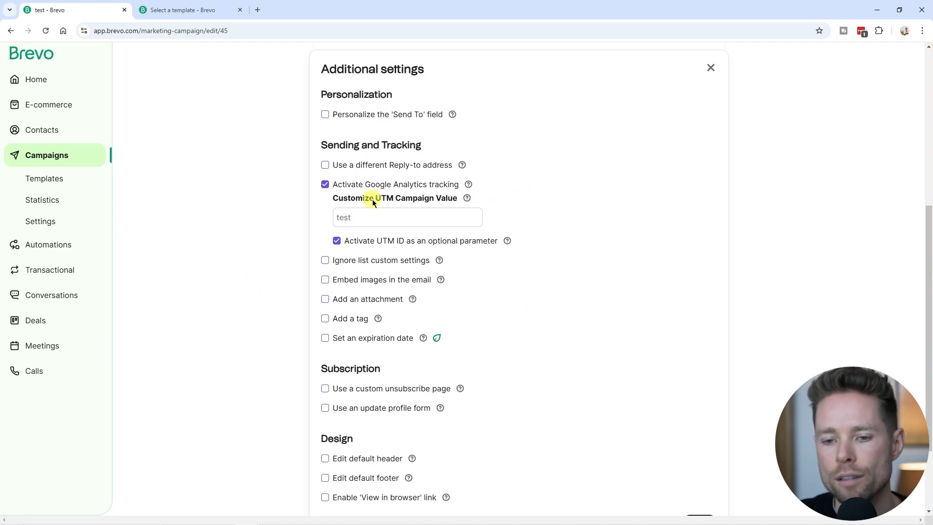
pyautogui.moveTo(496, 195)
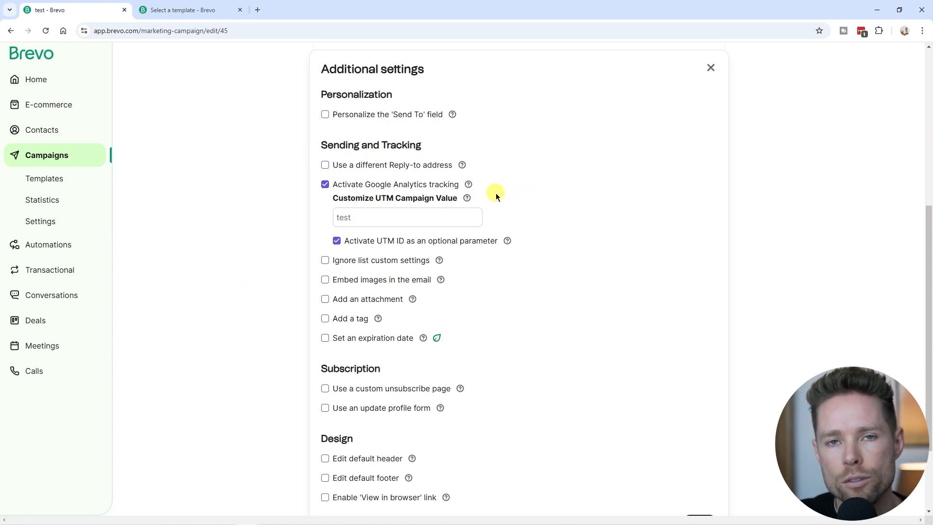
pyautogui.moveTo(487, 198)
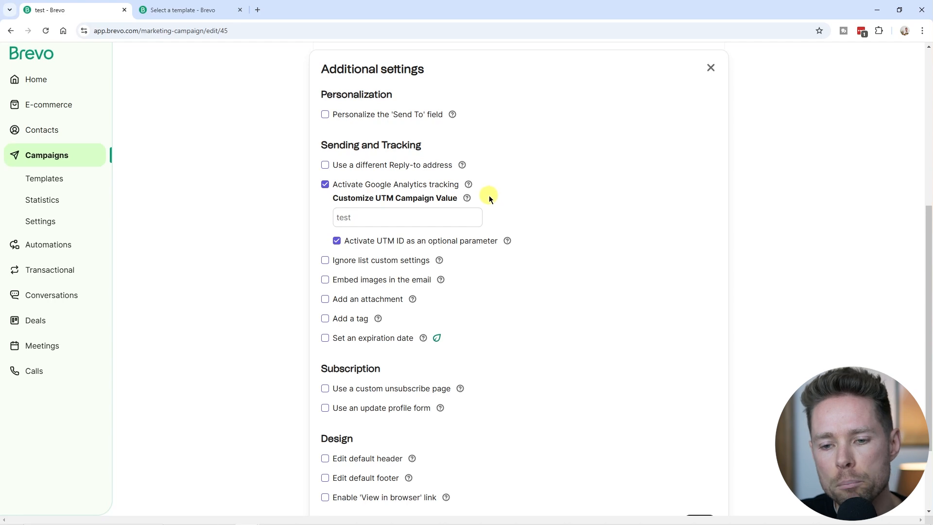
# - Enable the Default update profile form in additional settings and save, keeping Google Analytics tracking on
pyautogui.scroll(-3)
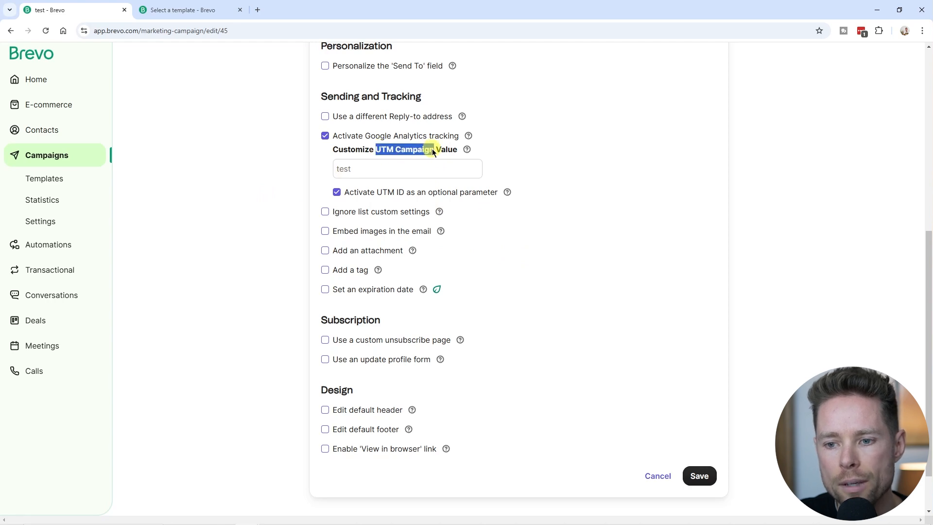
pyautogui.click(407, 168)
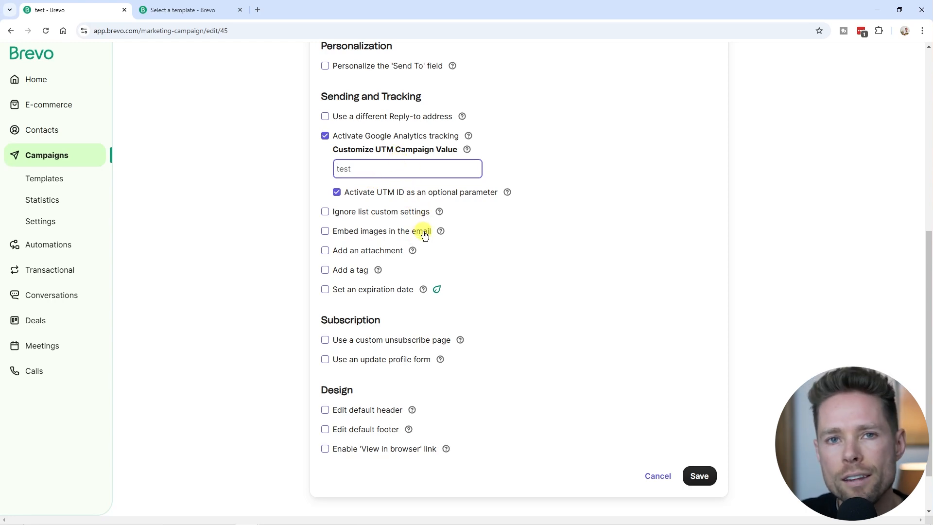
pyautogui.scroll(-3)
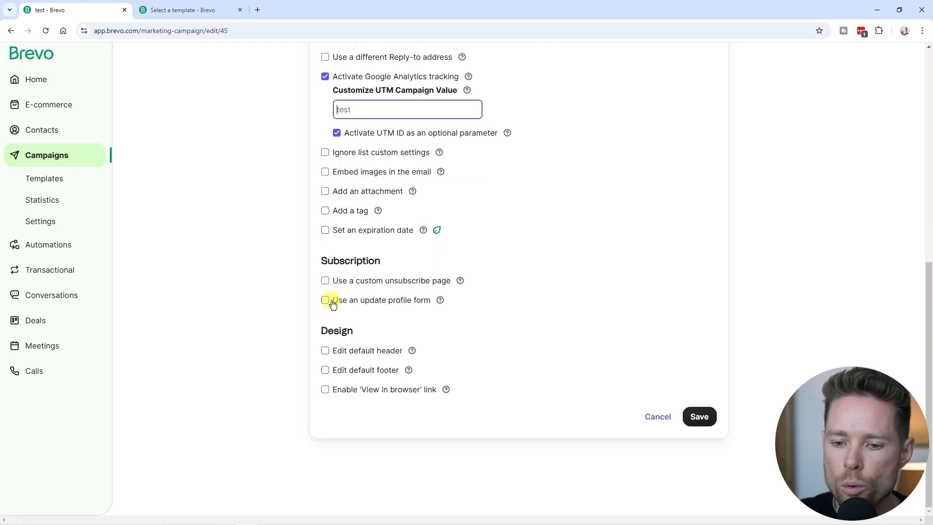
pyautogui.moveTo(428, 302)
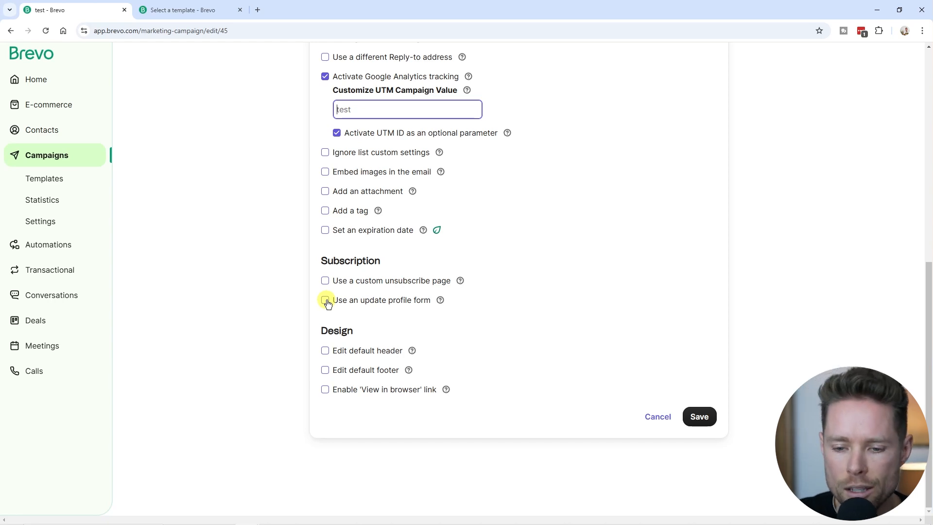
pyautogui.click(325, 300)
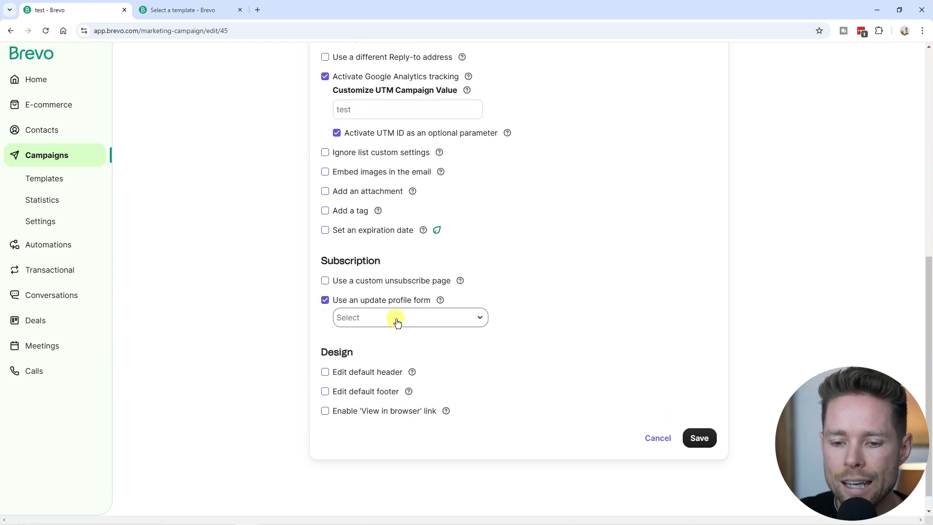
pyautogui.click(409, 317)
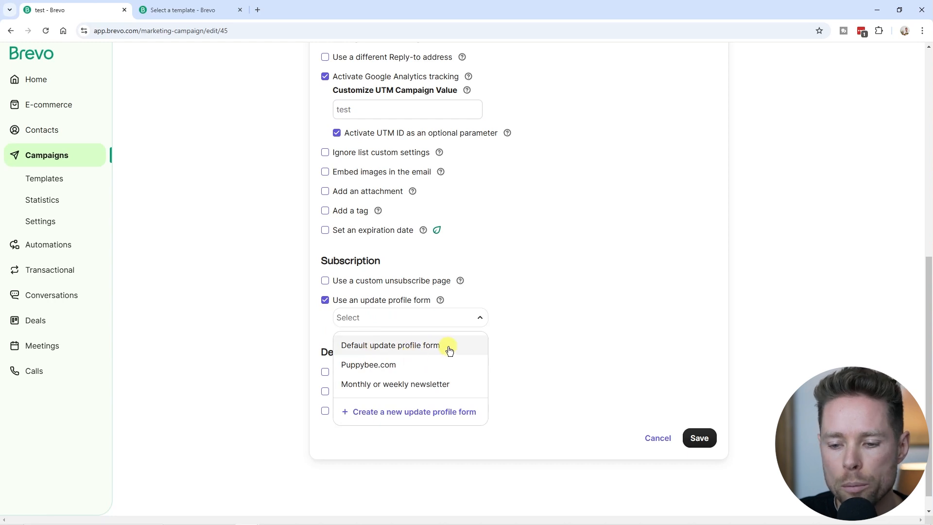
pyautogui.moveTo(410, 349)
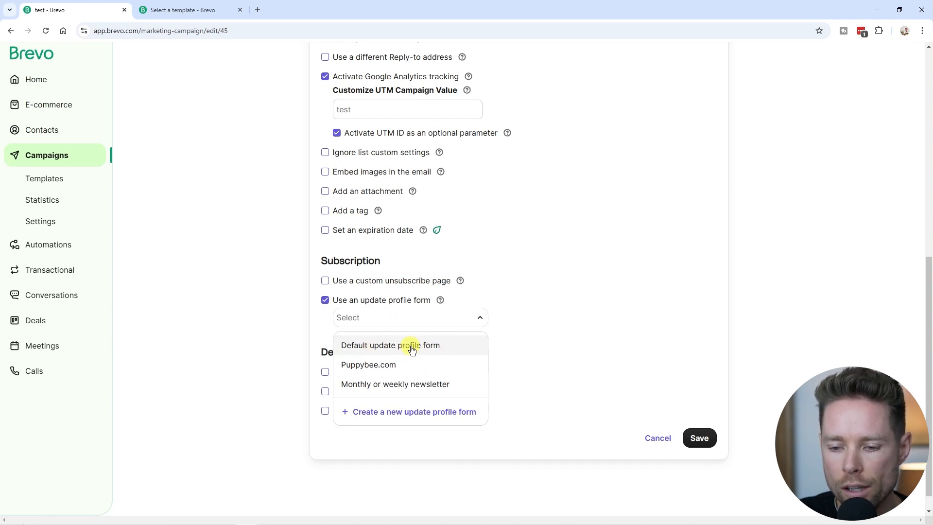
pyautogui.click(390, 345)
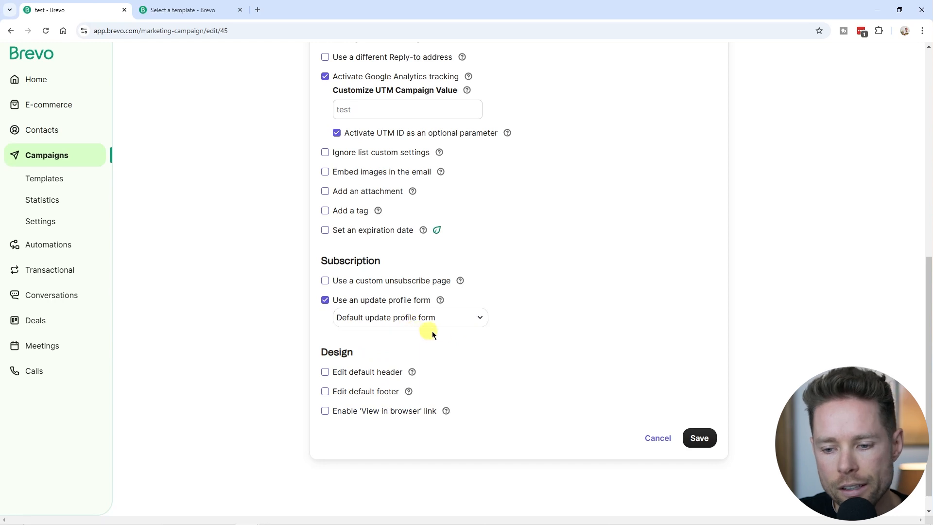
pyautogui.moveTo(497, 347)
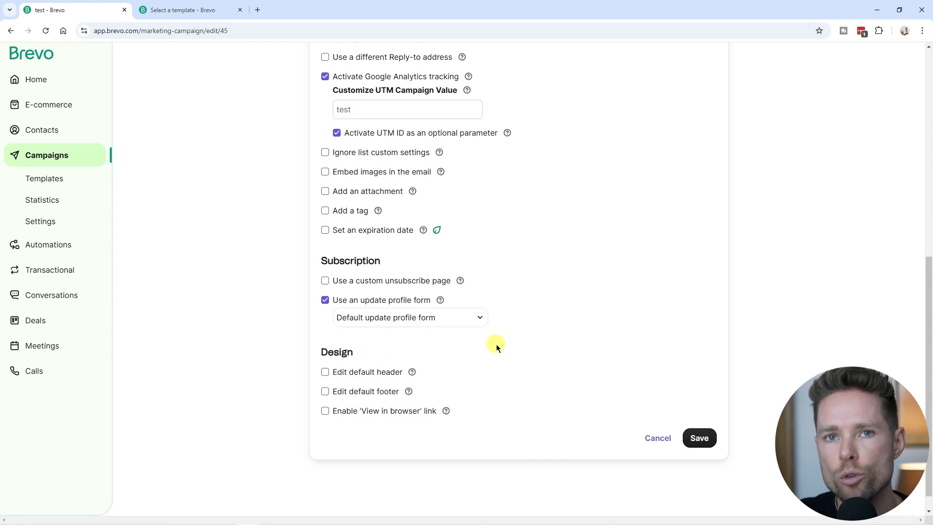
pyautogui.click(699, 439)
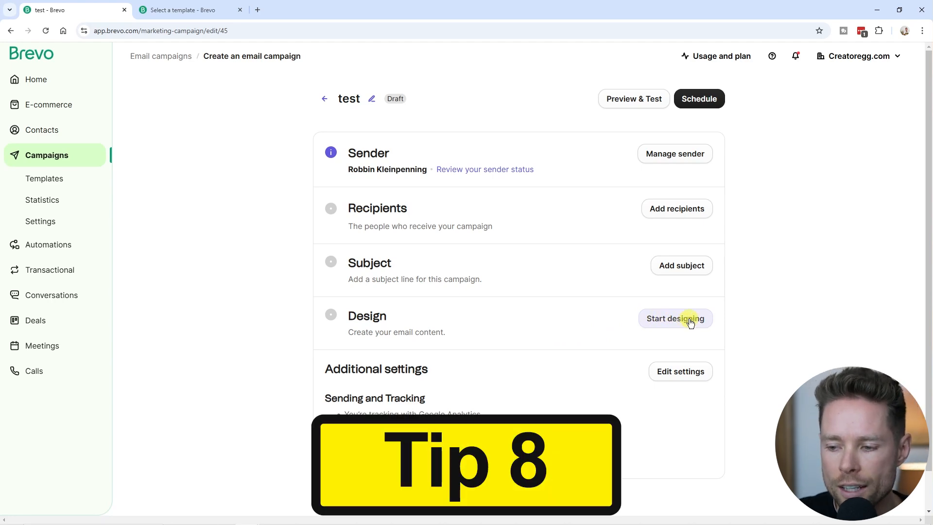
# - Start designing the email and look over the basic Layouts offered in the template picker
pyautogui.click(674, 319)
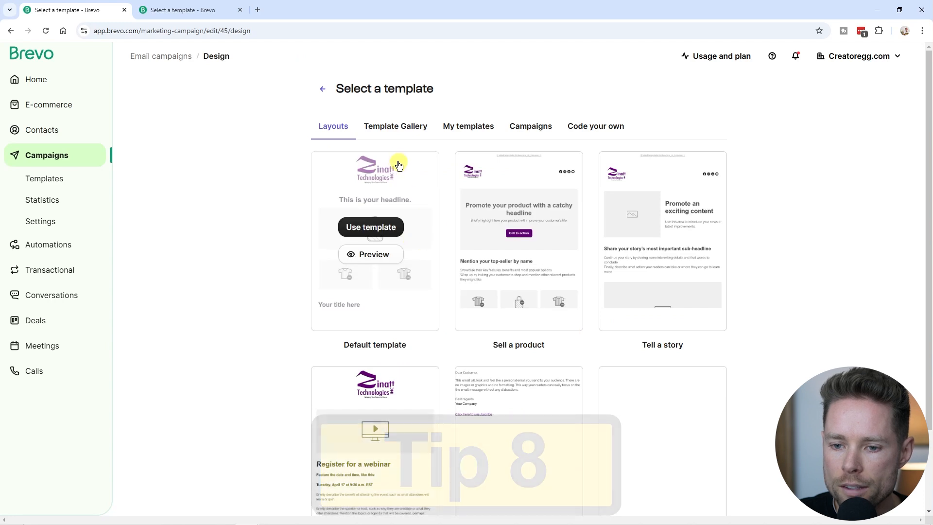
pyautogui.moveTo(303, 163)
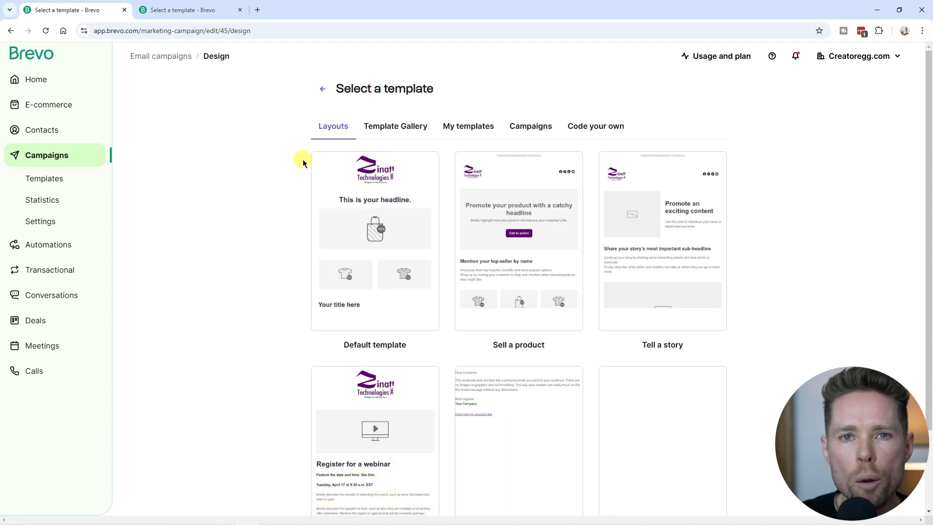
pyautogui.scroll(-3)
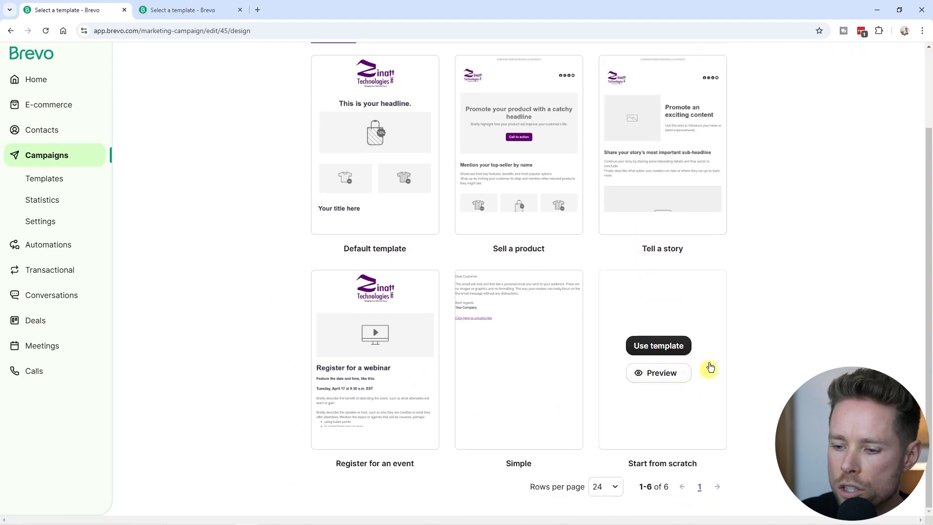
pyautogui.moveTo(657, 394)
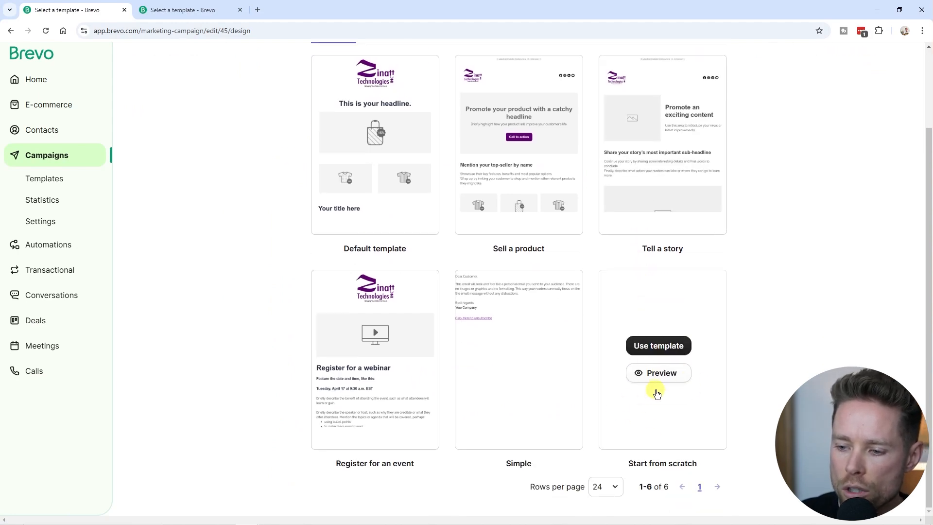
pyautogui.scroll(3)
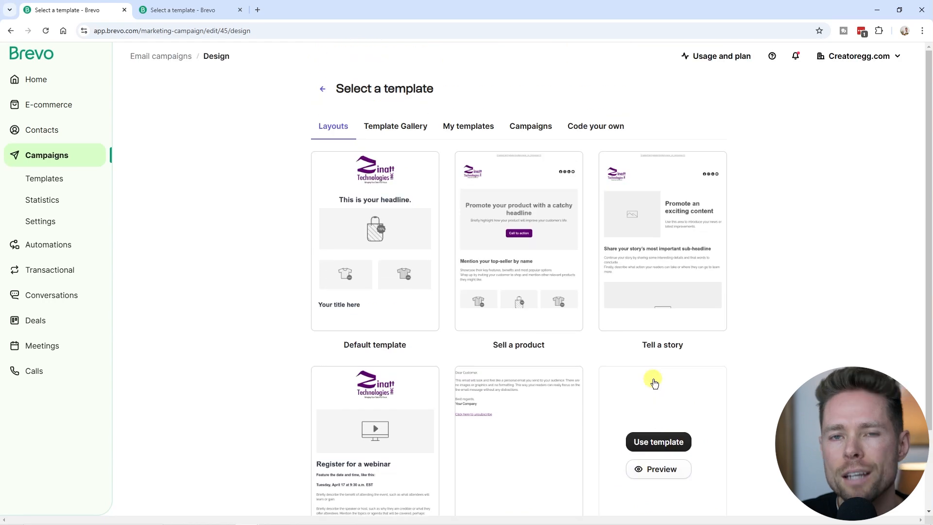
pyautogui.moveTo(740, 212)
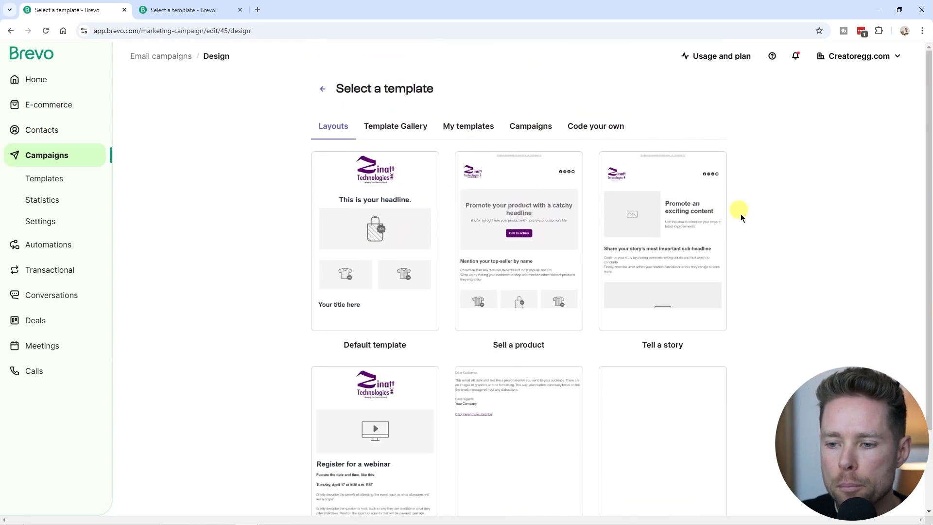
# - Browse the Template Gallery, Code your own and earlier Campaigns design sources
pyautogui.click(396, 125)
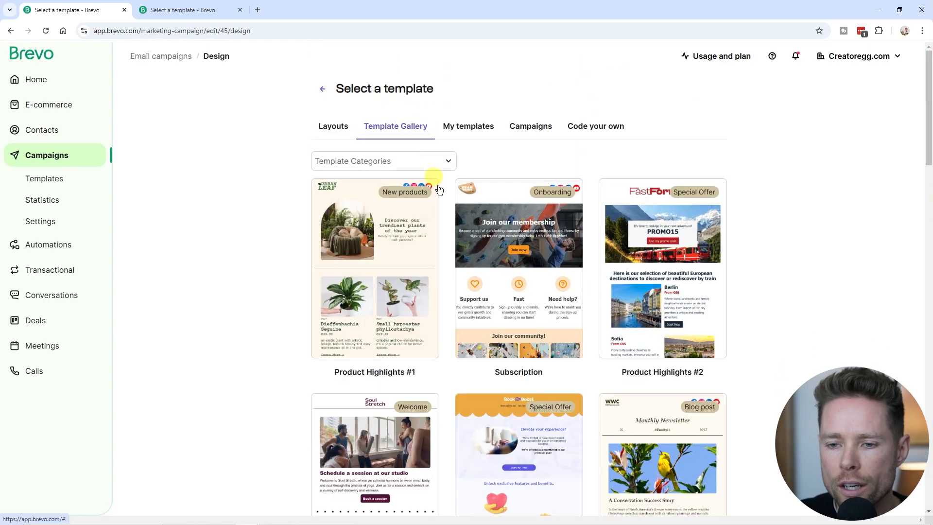
pyautogui.scroll(-3)
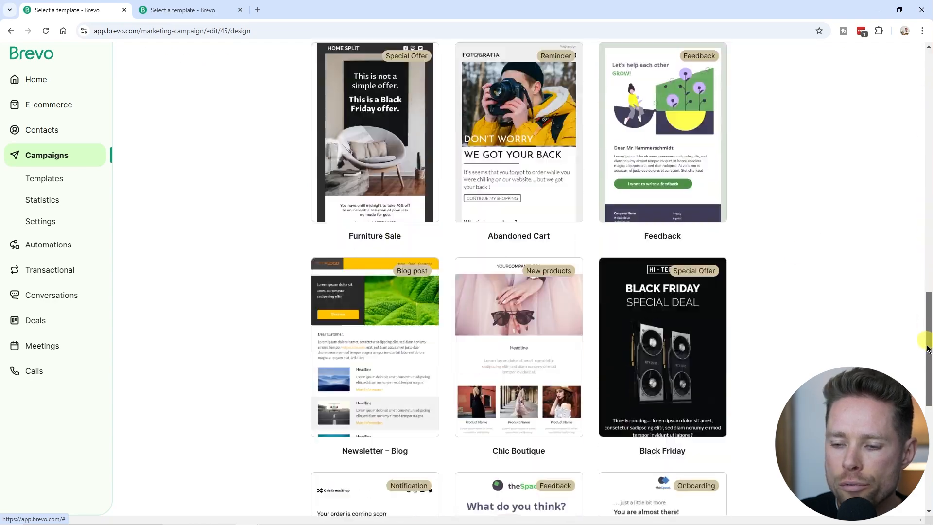
pyautogui.scroll(3)
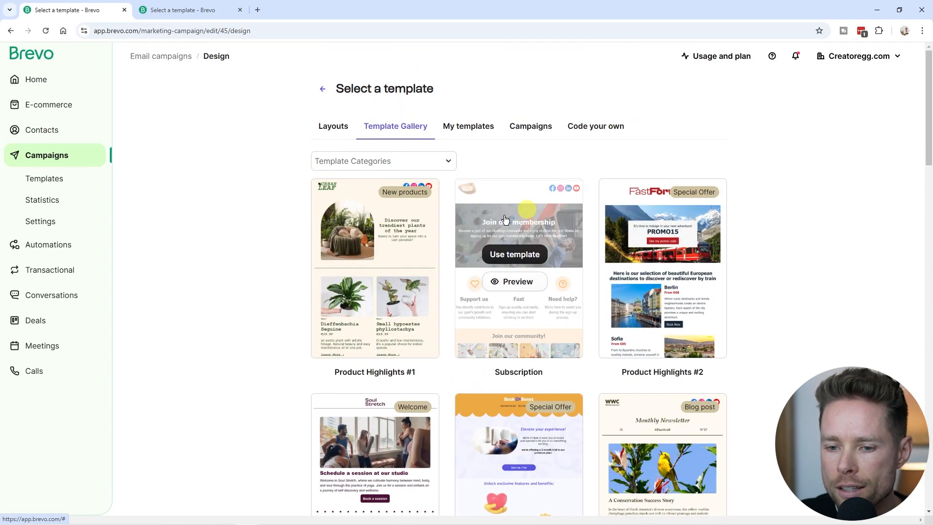
pyautogui.moveTo(476, 297)
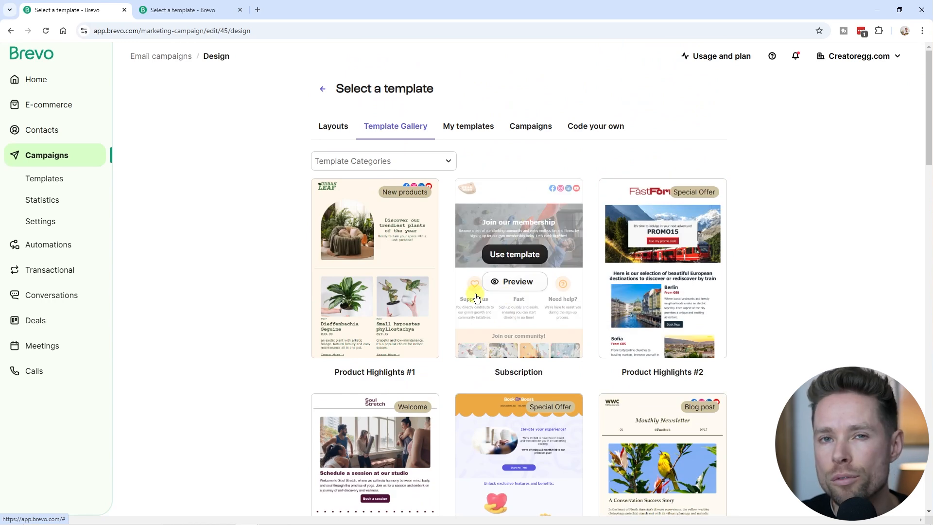
pyautogui.click(595, 126)
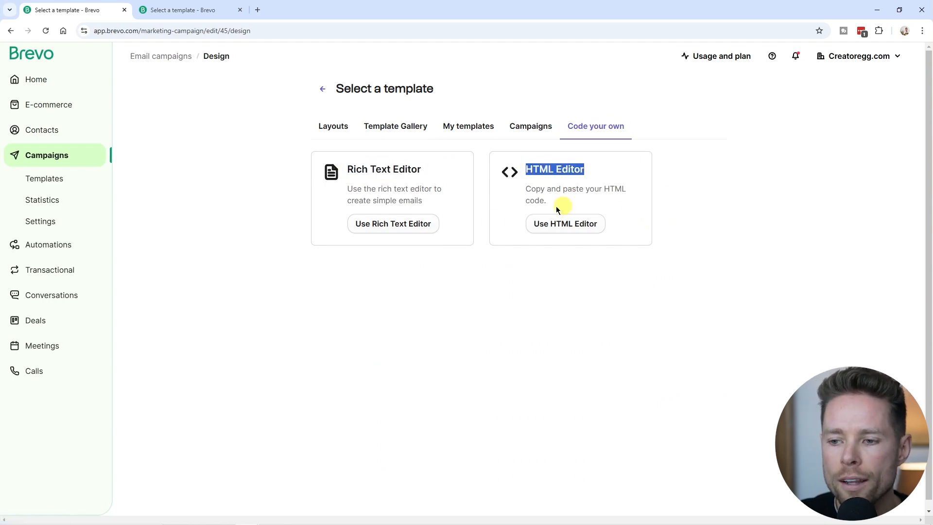
pyautogui.click(530, 125)
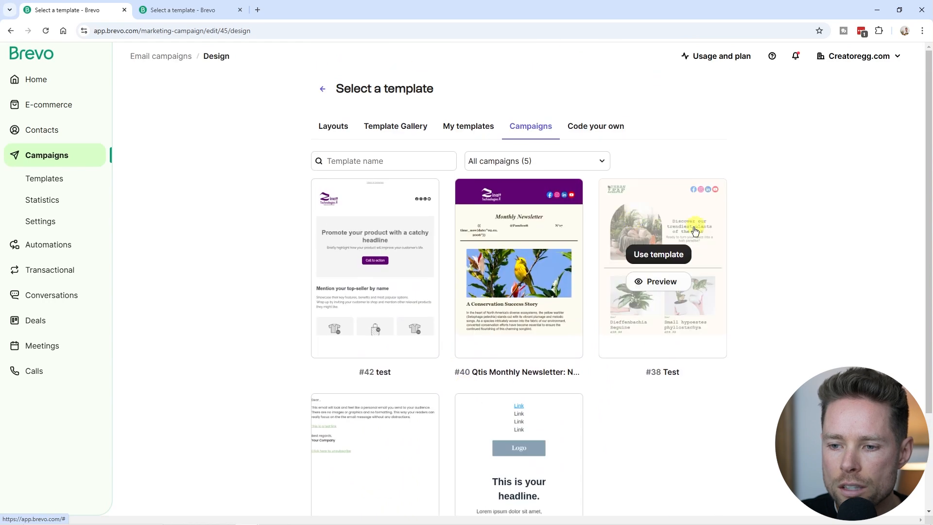
# - Build the campaign design from the Default template layout, opening it in the editor
pyautogui.click(333, 125)
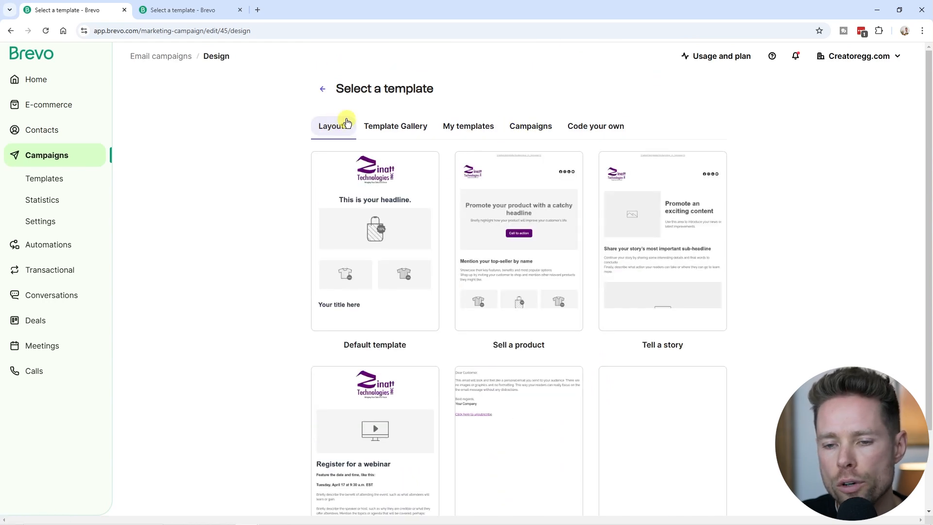
pyautogui.moveTo(349, 148)
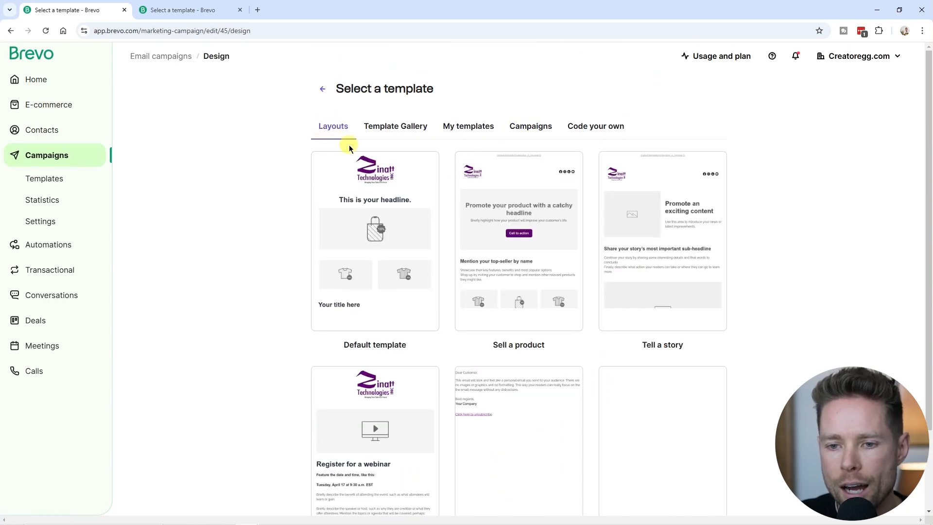
pyautogui.moveTo(595, 177)
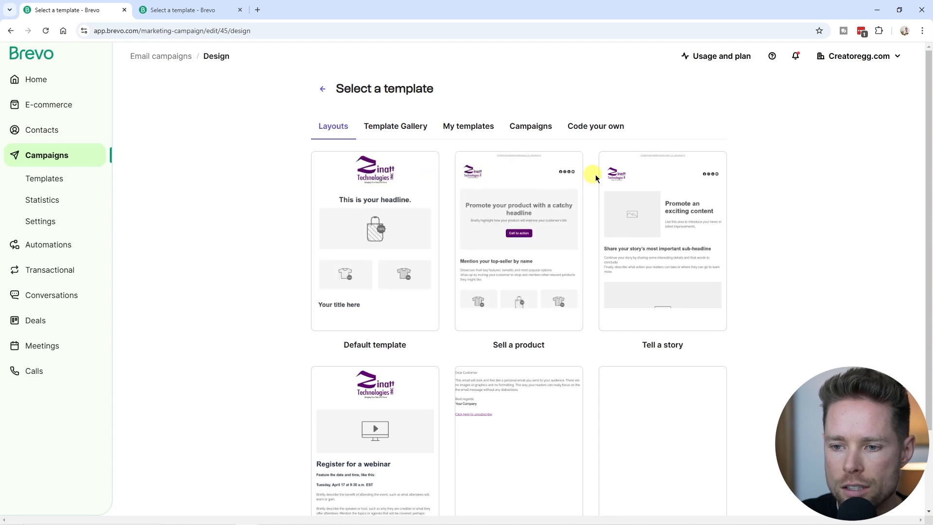
pyautogui.moveTo(395, 316)
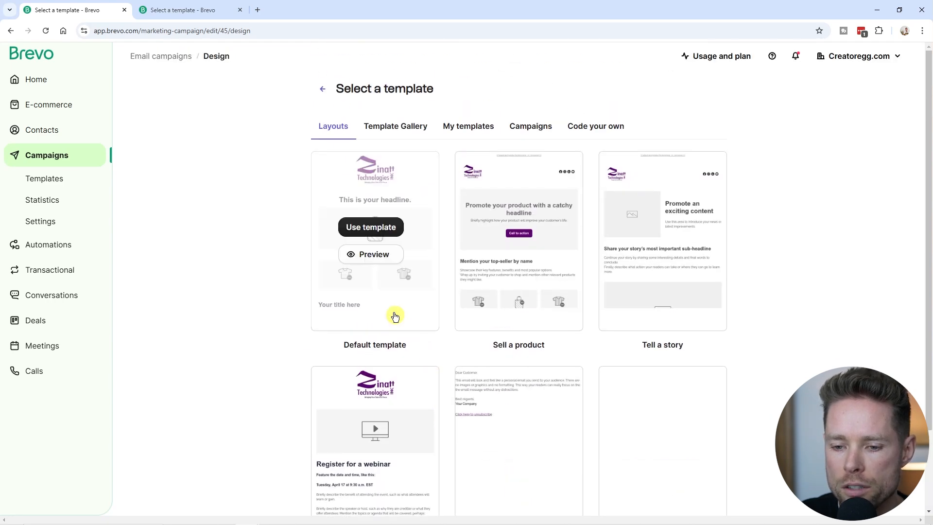
pyautogui.moveTo(372, 208)
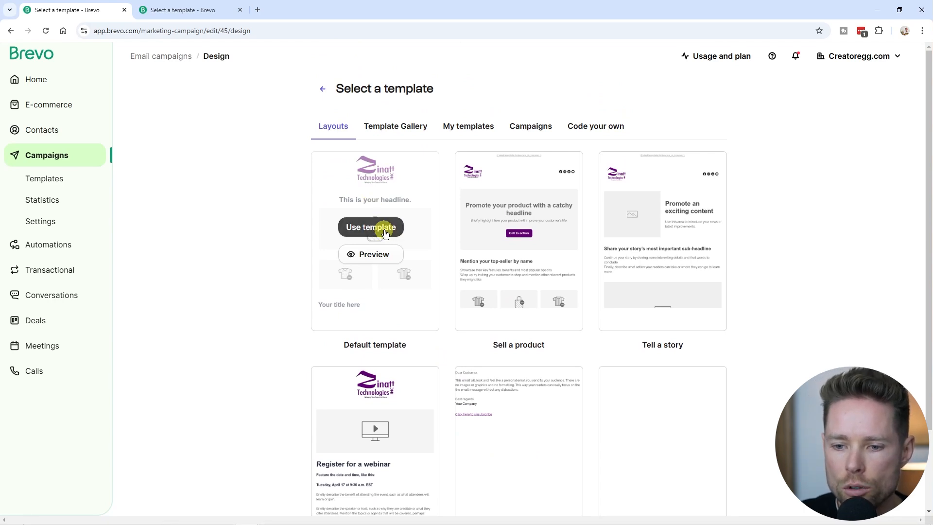
pyautogui.click(370, 226)
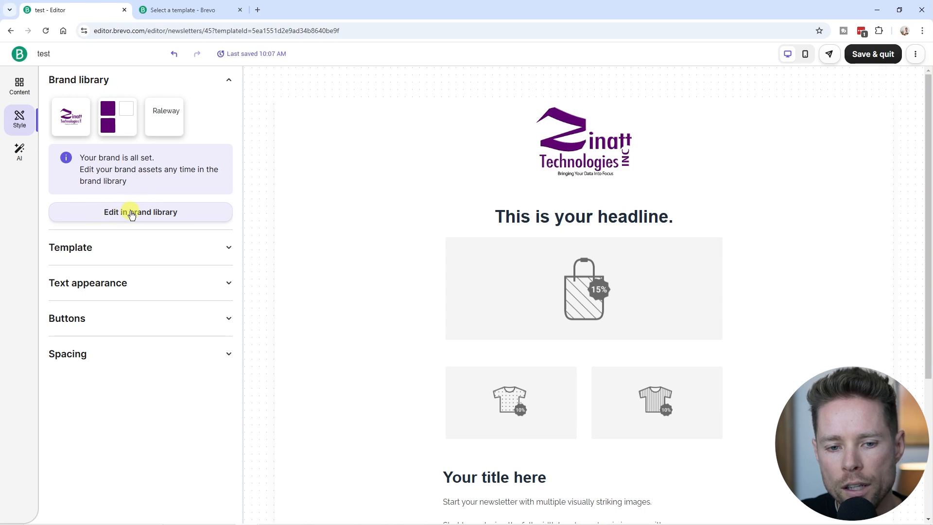
# - View the Brand Library's logo, purple colours and Raleway paragraph font settings
pyautogui.click(139, 212)
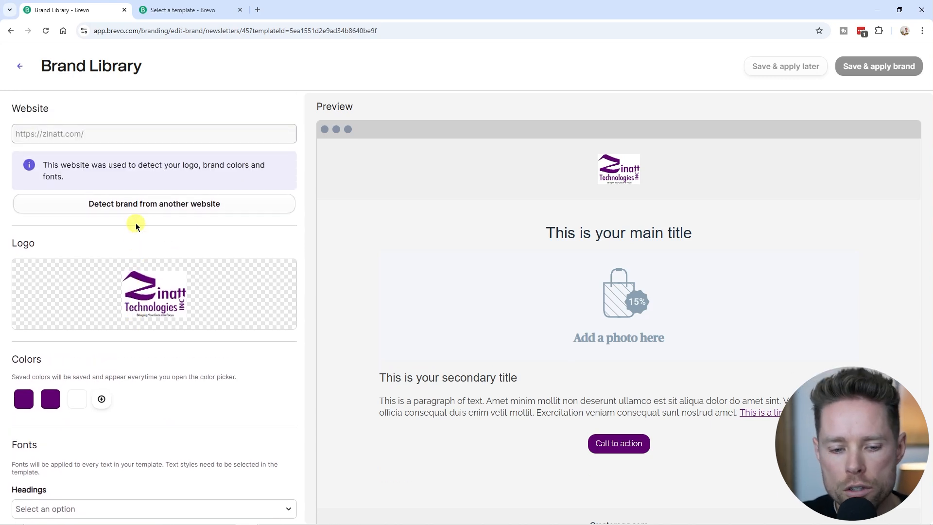
pyautogui.scroll(-3)
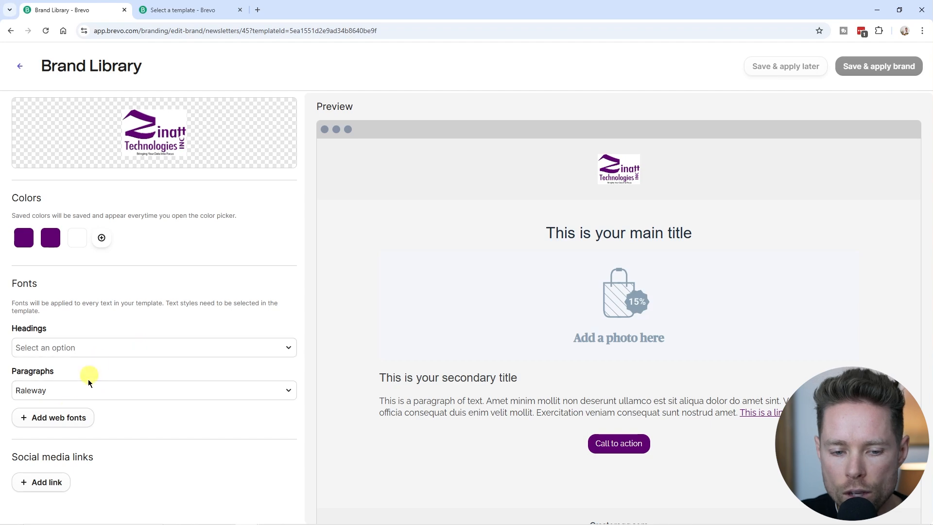
pyautogui.moveTo(52, 417)
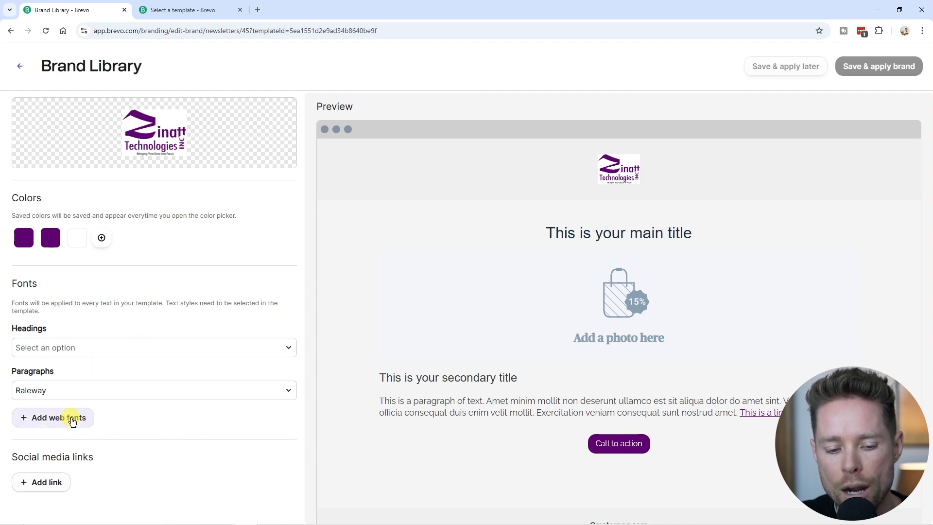
# - Bring up the Add web fonts dialog on its Custom font section, with no fonts added yet
pyautogui.click(52, 417)
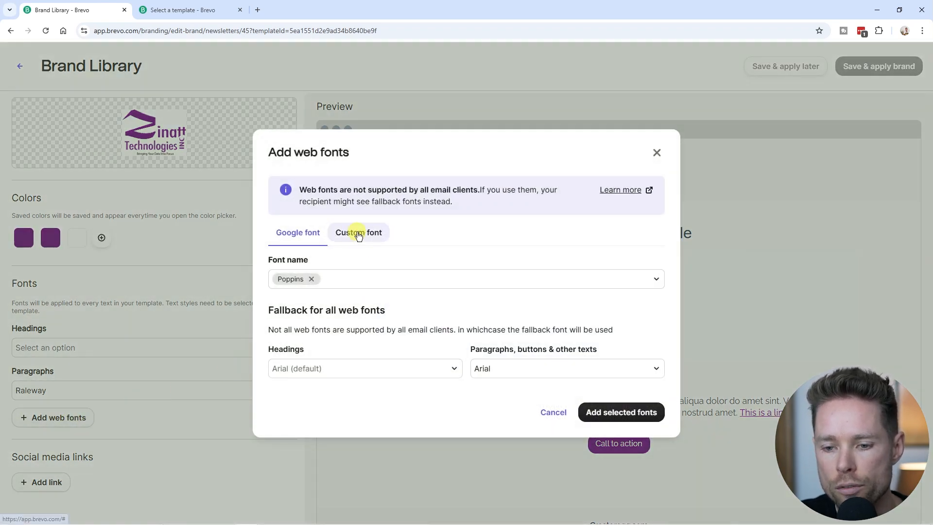
pyautogui.click(358, 232)
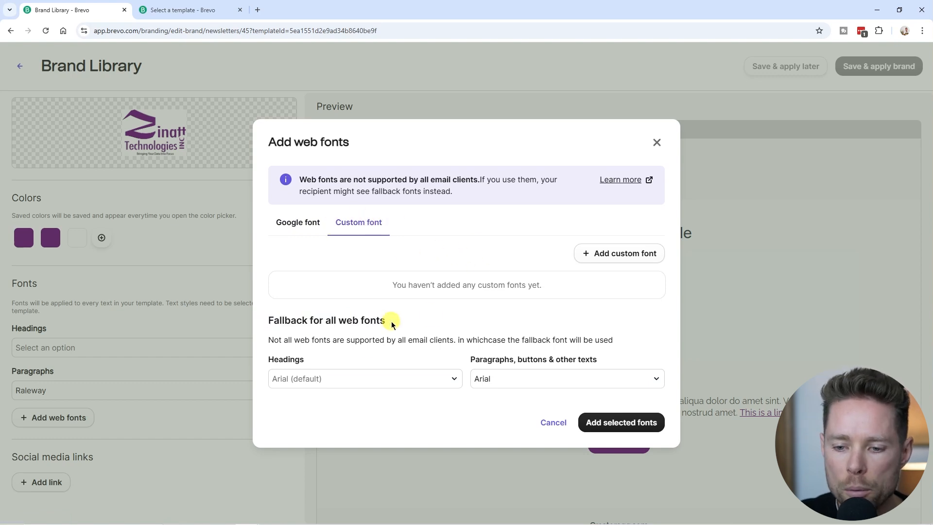
pyautogui.moveTo(386, 322)
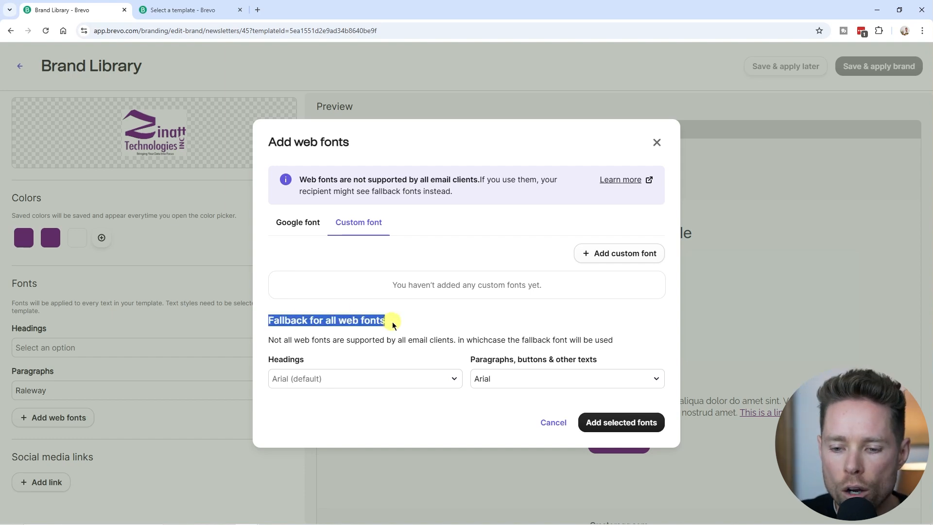
pyautogui.moveTo(364, 332)
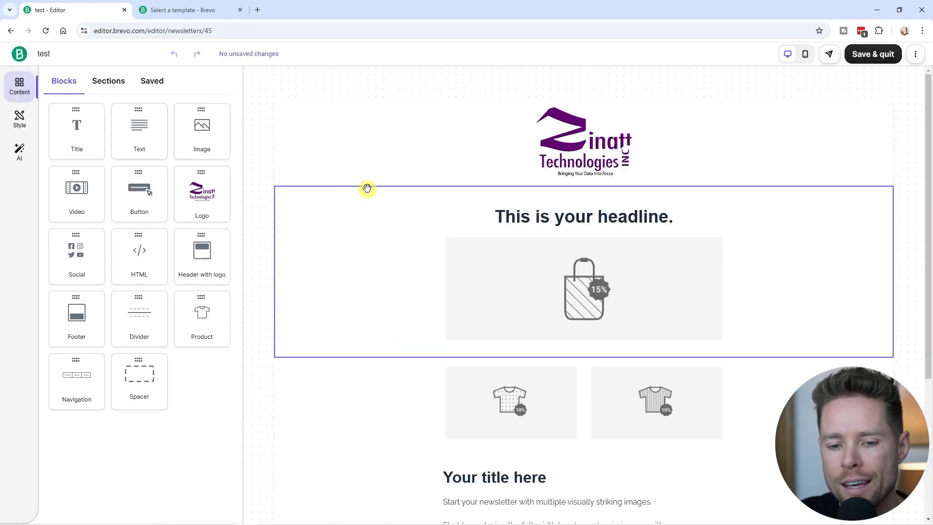
# - Review the email in the editor and return to the campaign overview with Design completed
pyautogui.scroll(-3)
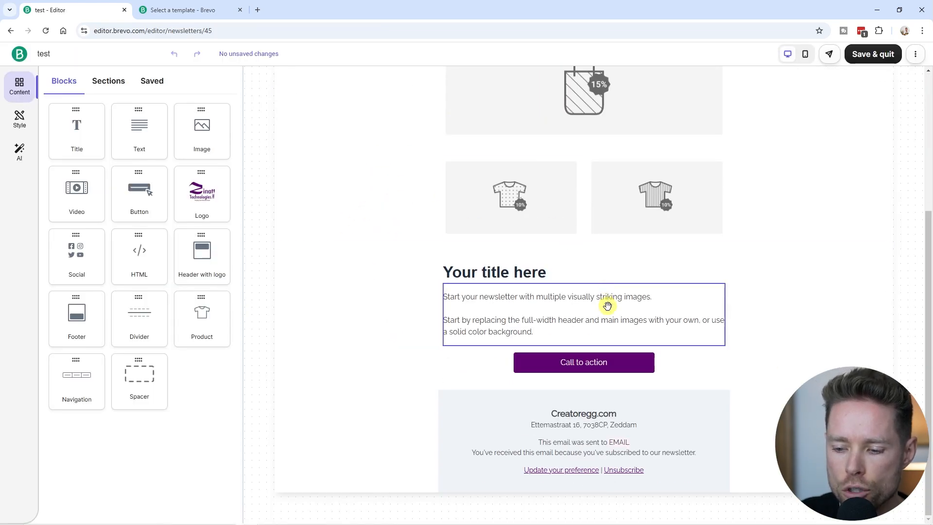
pyautogui.scroll(3)
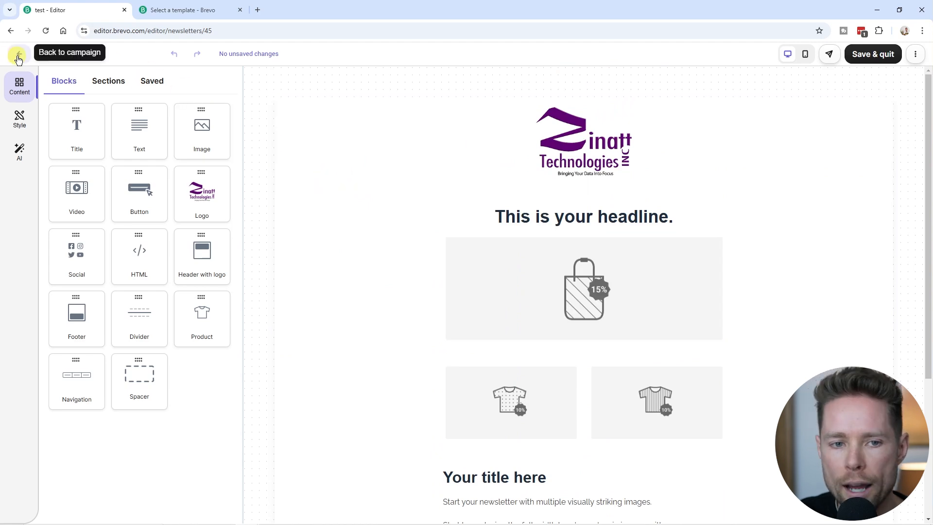
pyautogui.click(19, 54)
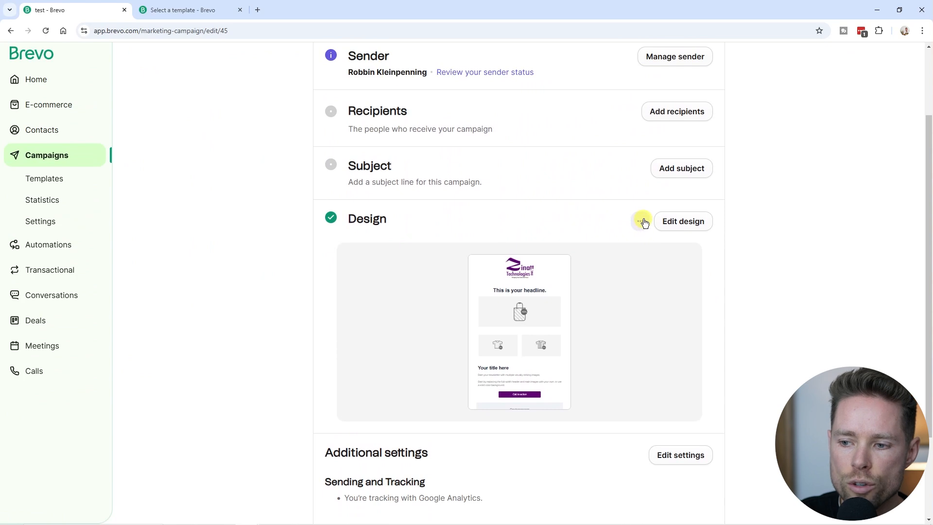
# - Reset the campaign's design via the ••• menu and confirm wiping it
pyautogui.click(640, 221)
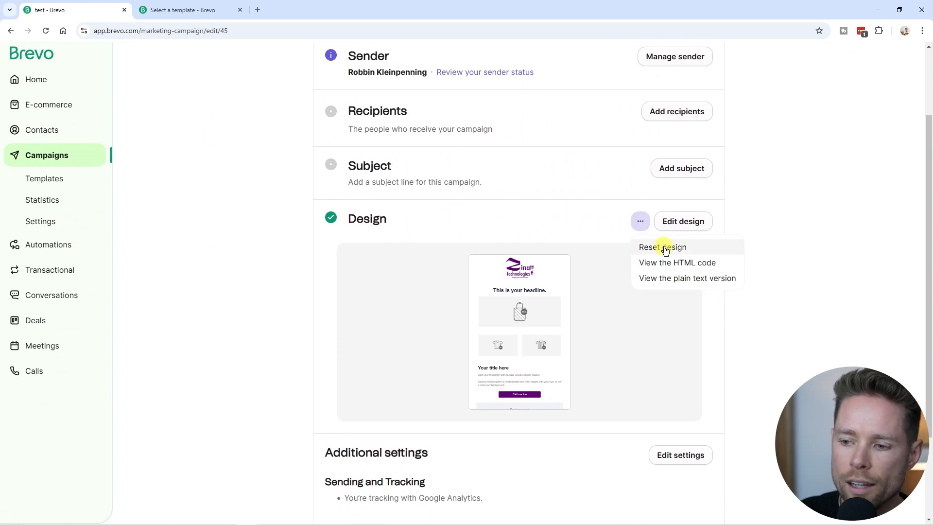
pyautogui.moveTo(674, 251)
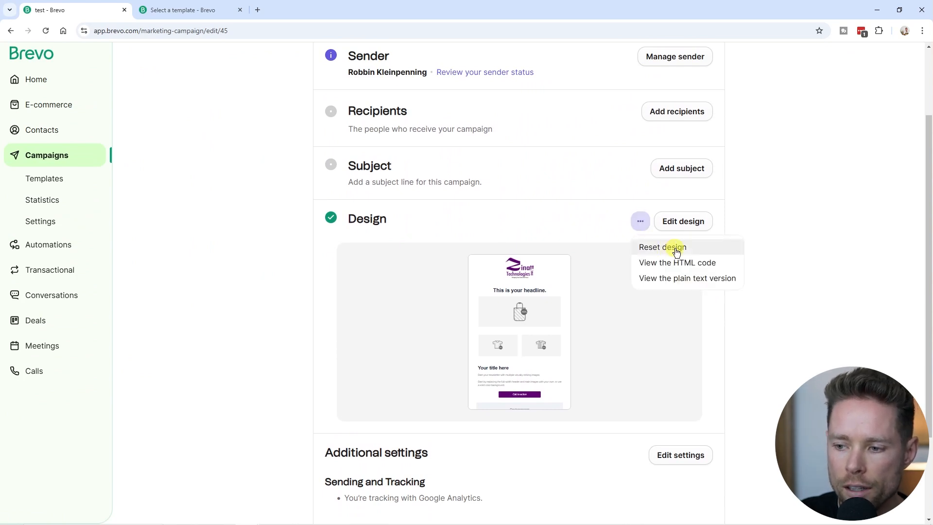
pyautogui.click(662, 247)
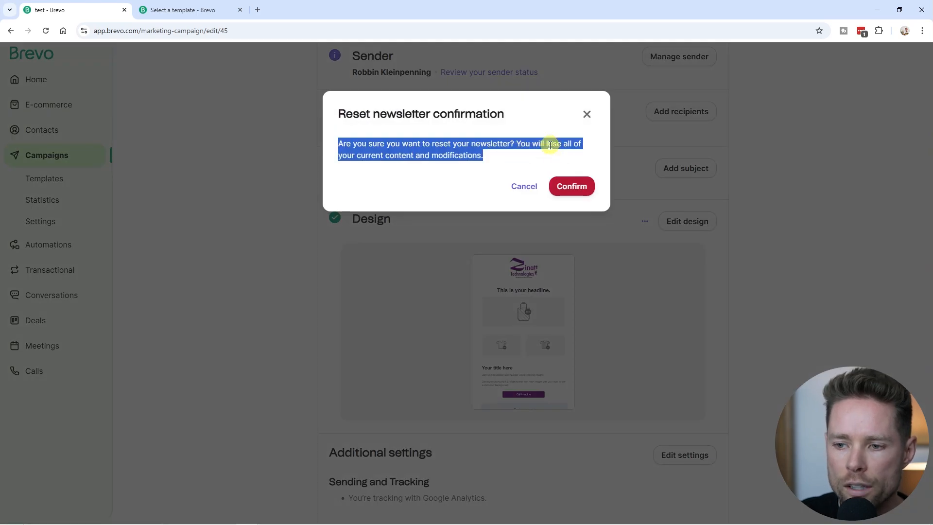
pyautogui.moveTo(502, 159)
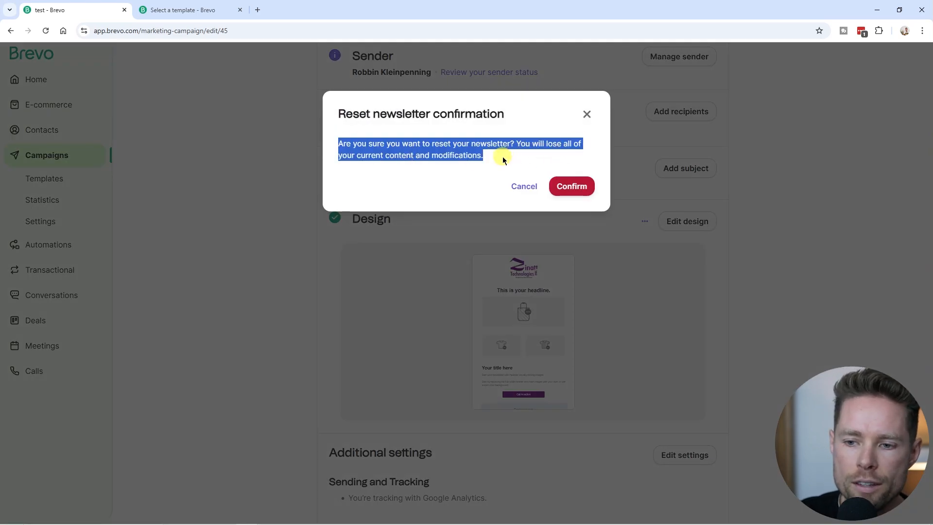
pyautogui.click(570, 185)
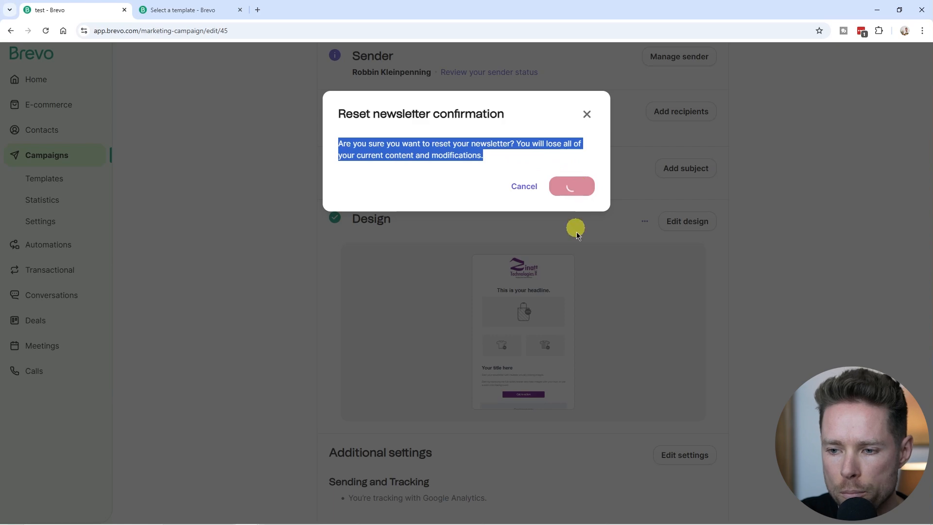
pyautogui.click(570, 187)
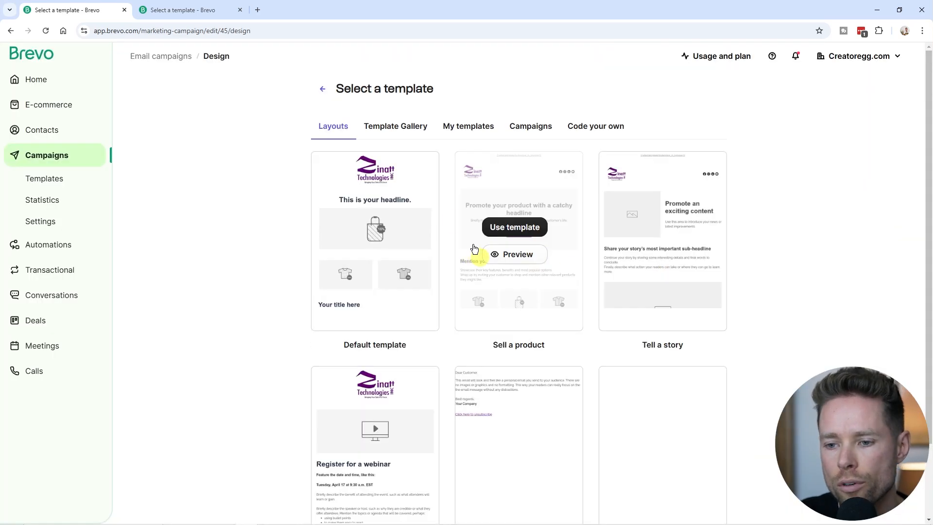
# - Apply the Default template layout again and review the checklist: 1 recipient, subject 'test', design done
pyautogui.click(512, 226)
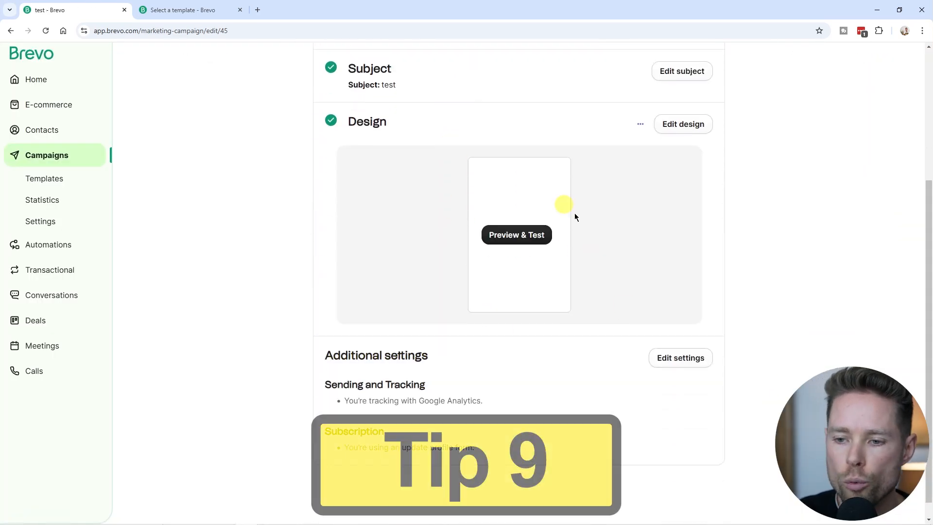
pyautogui.scroll(3)
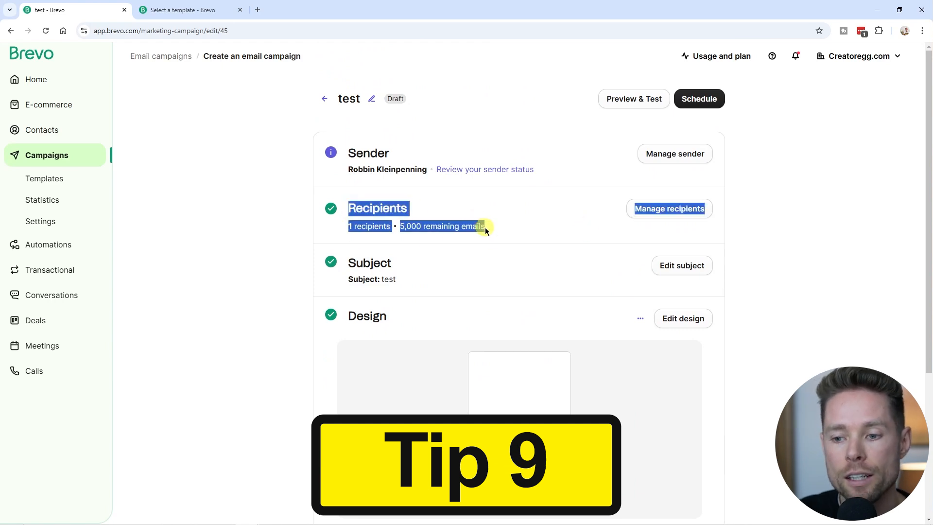
pyautogui.click(477, 223)
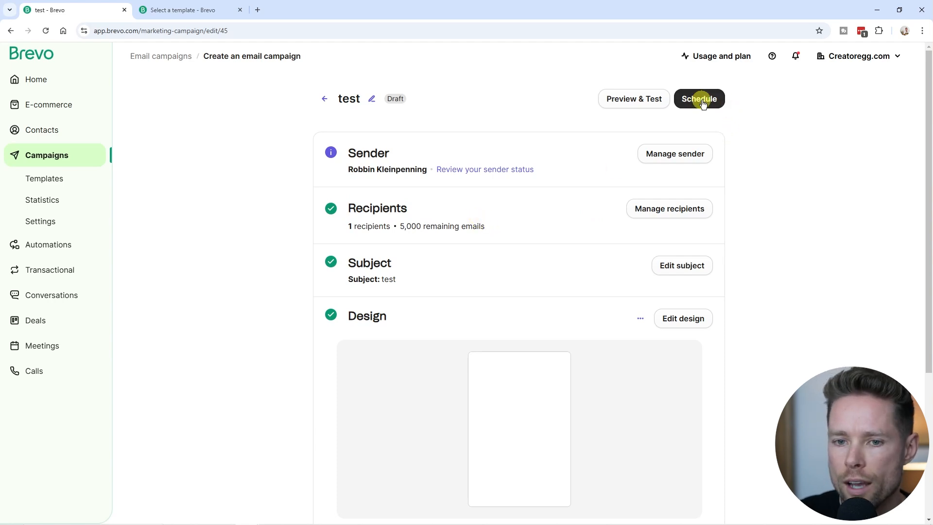
# - View the Schedule options, trying Schedule for later and Send at best time
pyautogui.click(698, 99)
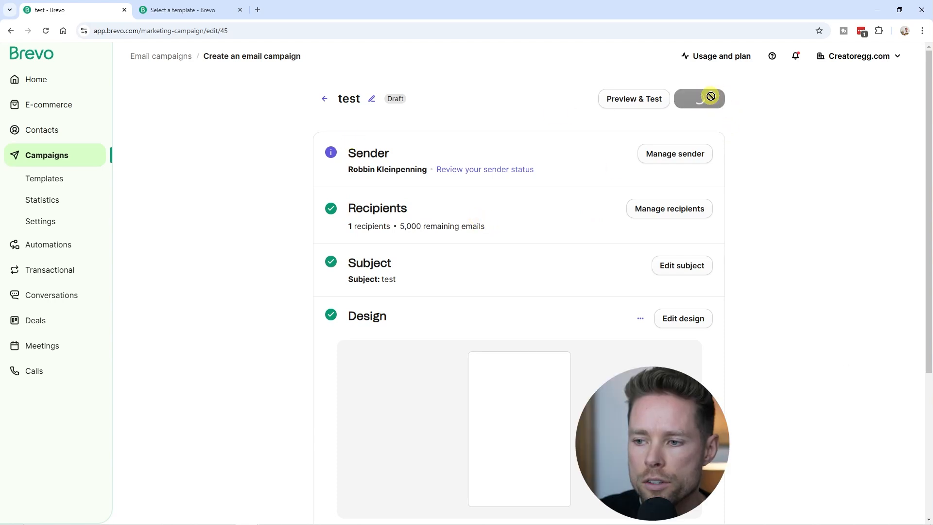
pyautogui.click(699, 99)
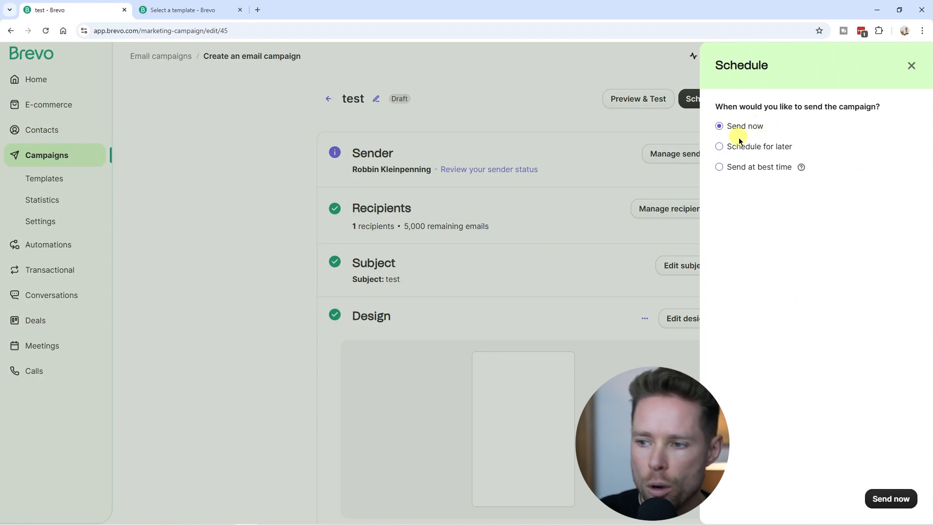
pyautogui.click(719, 147)
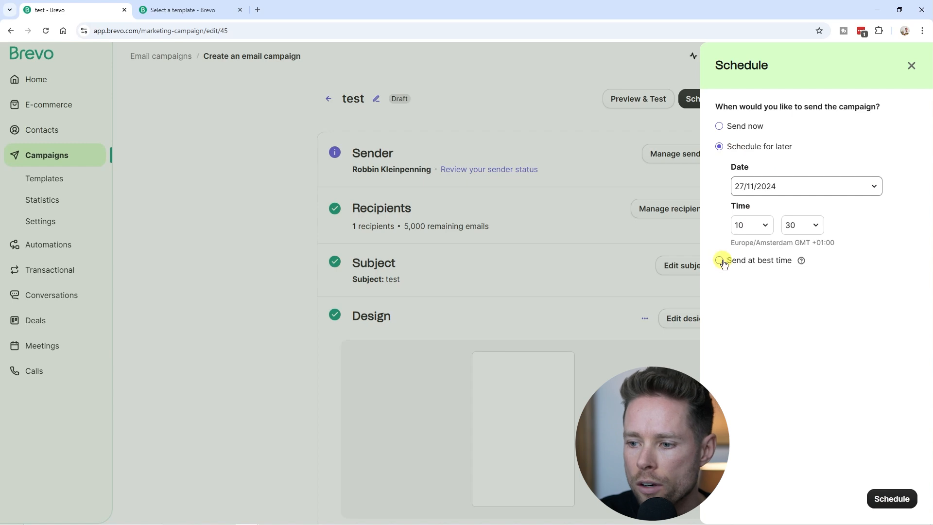
pyautogui.click(720, 260)
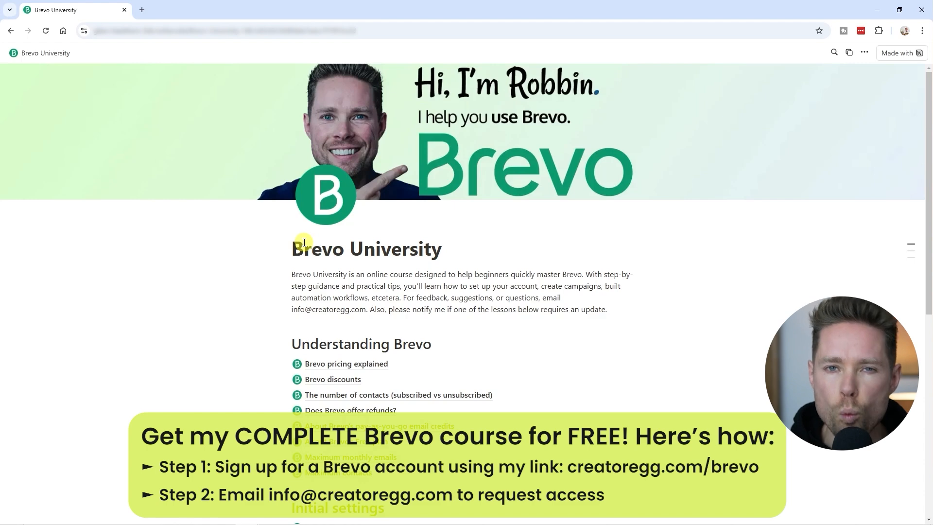
# - Browse the Brevo University lesson list in Notion, then return to the Brevo home dashboard
pyautogui.scroll(-3)
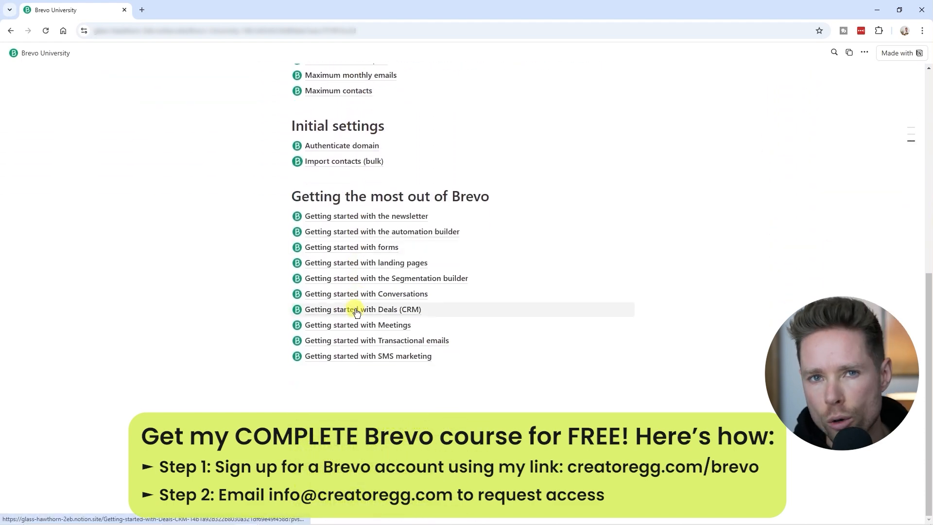
pyautogui.scroll(3)
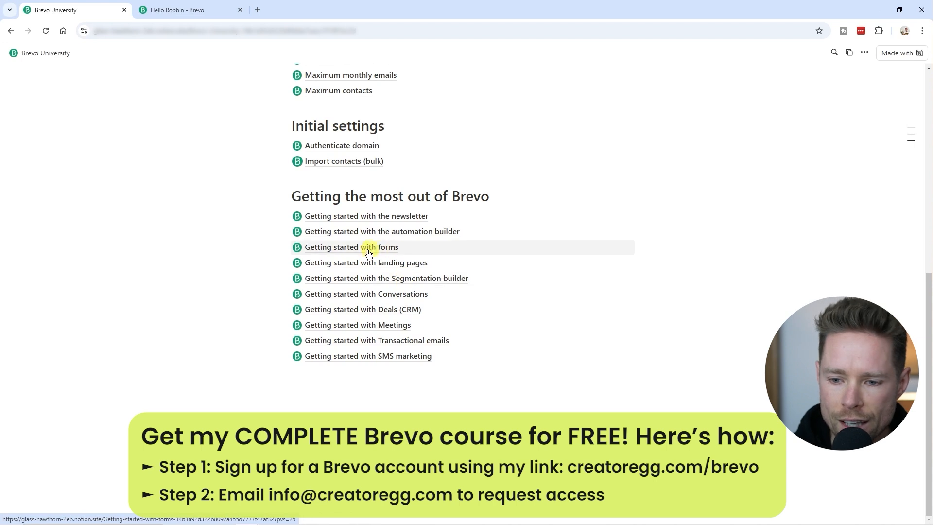
pyautogui.moveTo(378, 283)
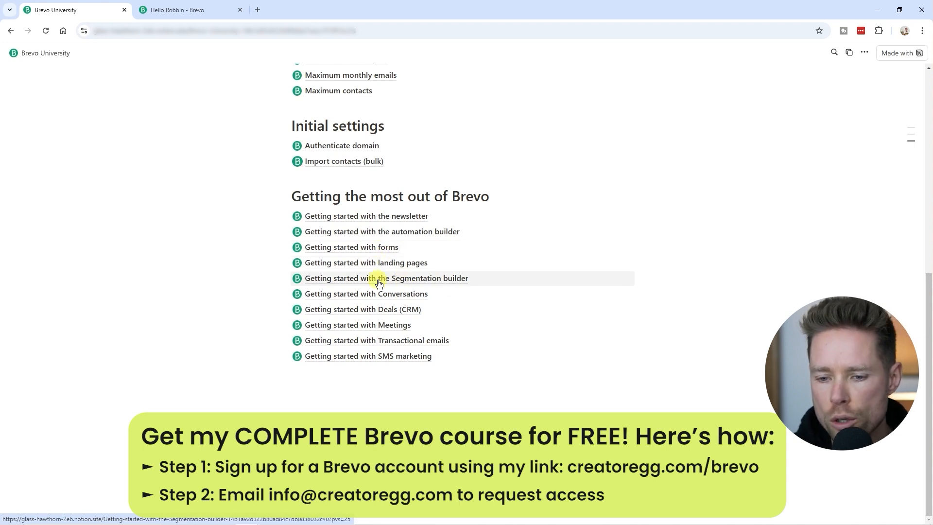
pyautogui.moveTo(423, 315)
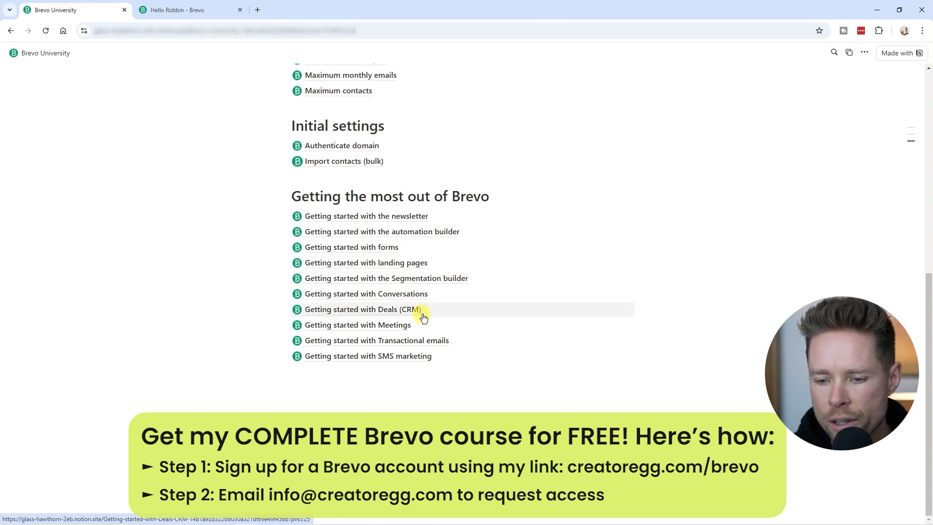
pyautogui.moveTo(378, 316)
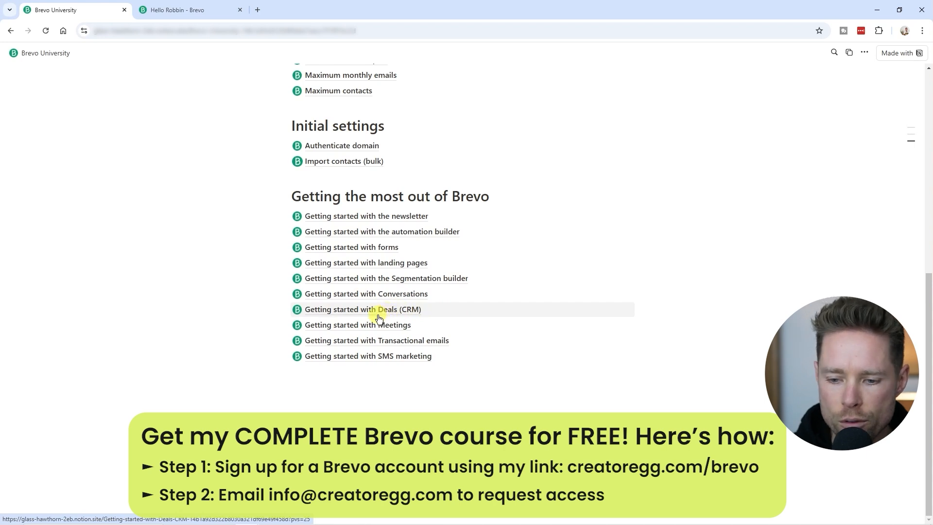
pyautogui.click(190, 10)
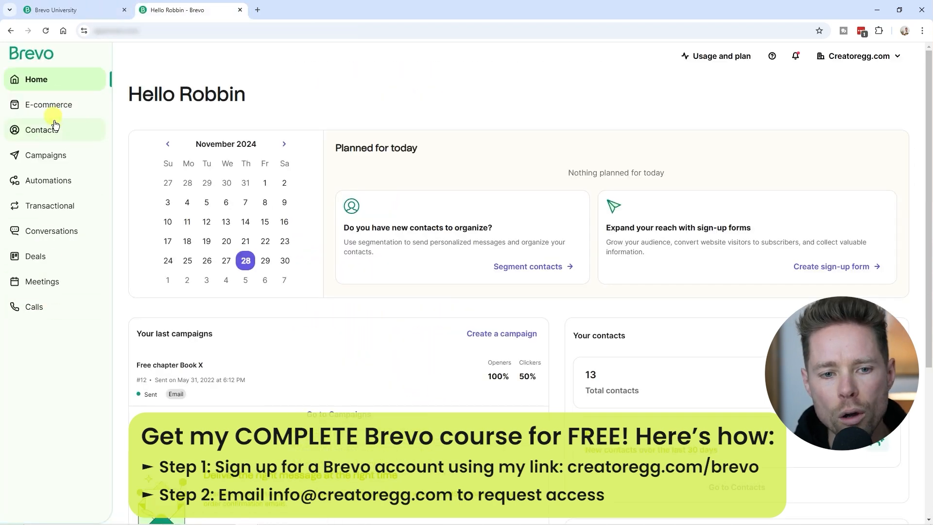
pyautogui.moveTo(51, 148)
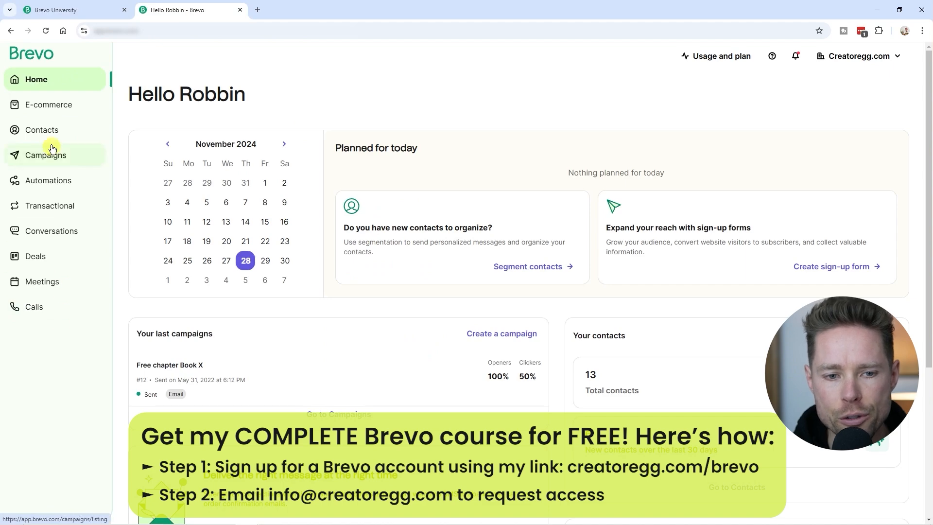
pyautogui.moveTo(34, 306)
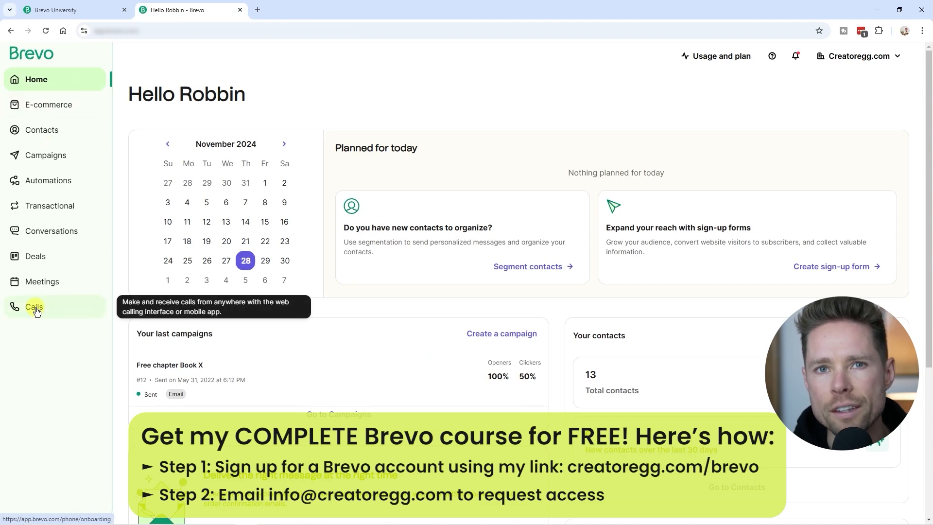